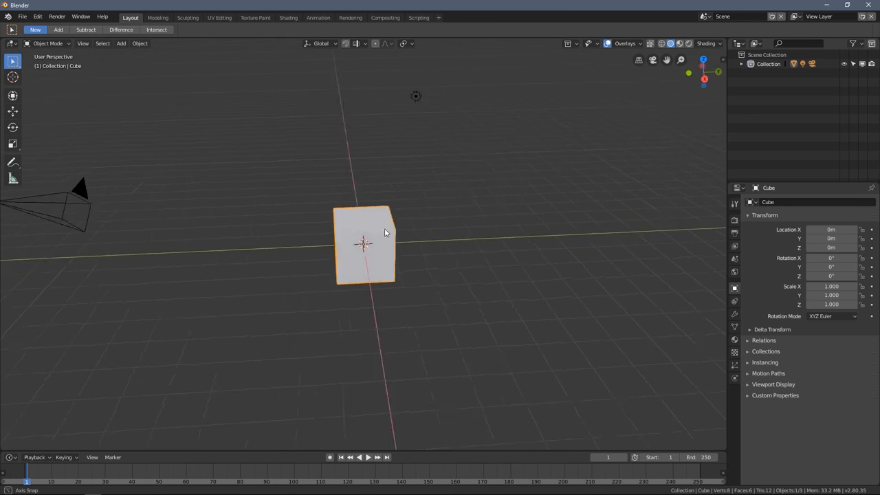
- Orbit around the cube, select the cube, then the camera, then add the remaining objects
{"action": "left_click_drag", "start_coordinate": [385, 234], "coordinate": [349, 226]}
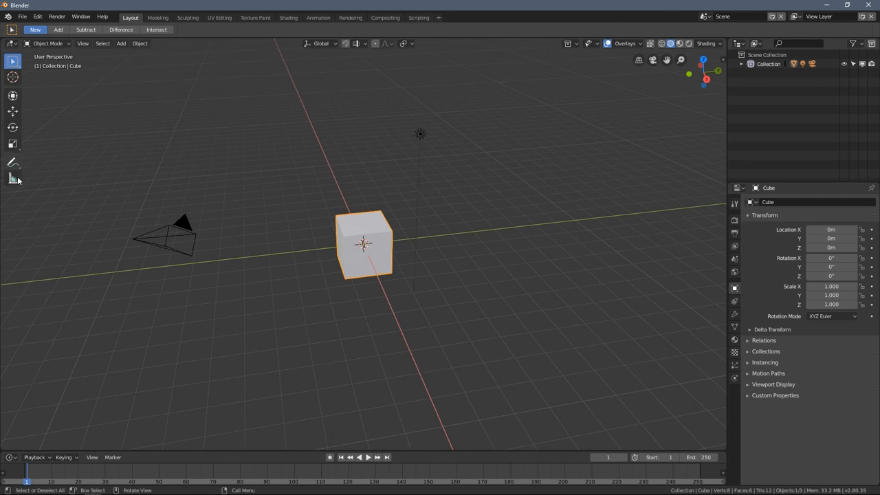
{"action": "mouse_move", "coordinate": [26, 138]}
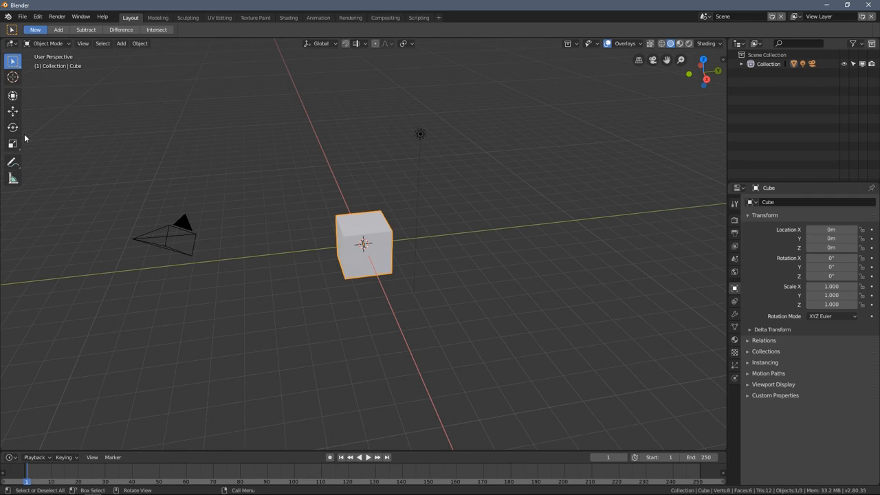
{"action": "mouse_move", "coordinate": [128, 150]}
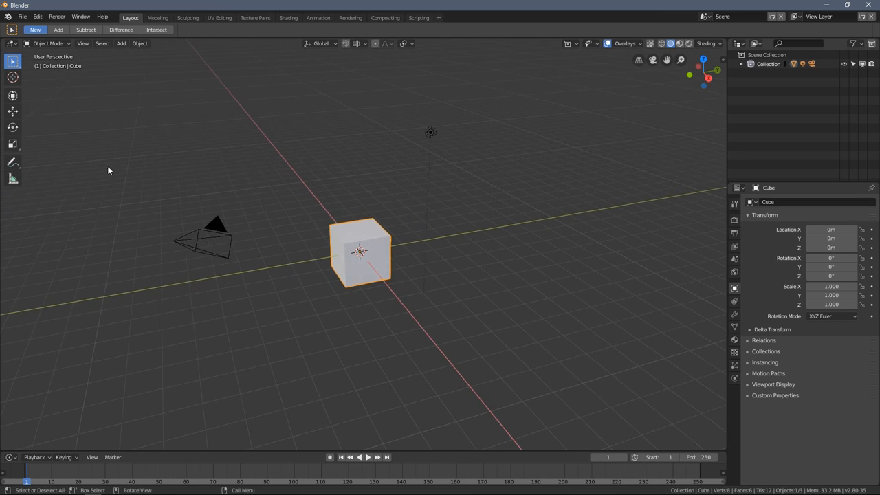
{"action": "left_click", "coordinate": [429, 132]}
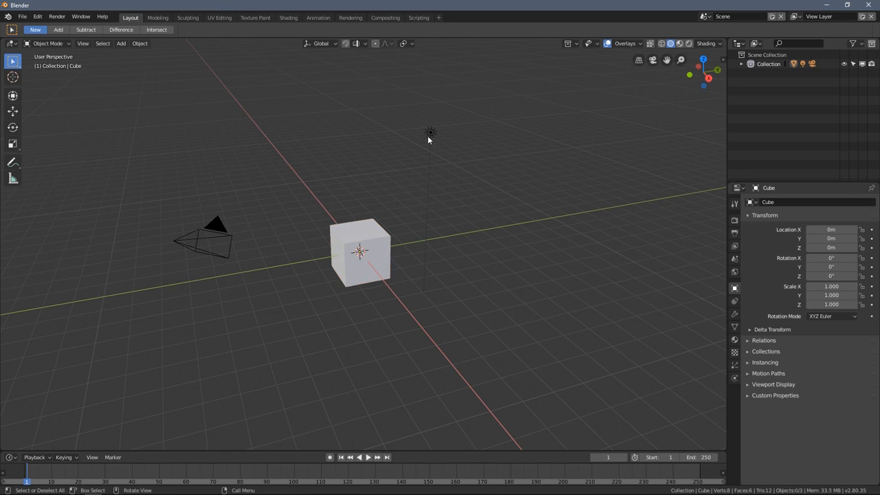
{"action": "left_click", "coordinate": [430, 133]}
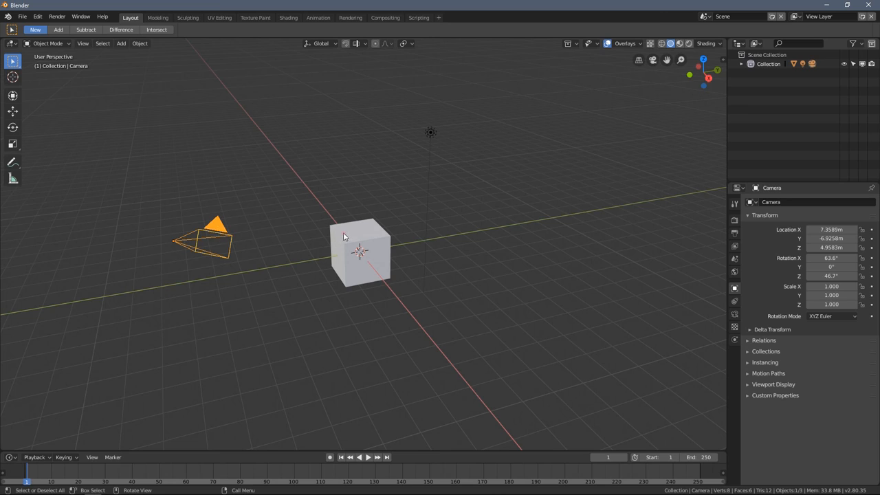
{"action": "left_click", "coordinate": [358, 251]}
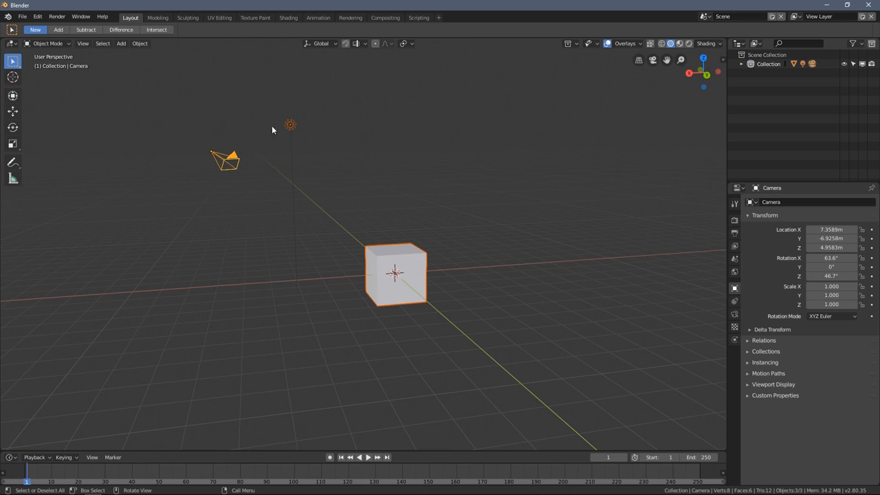
{"action": "mouse_move", "coordinate": [367, 251]}
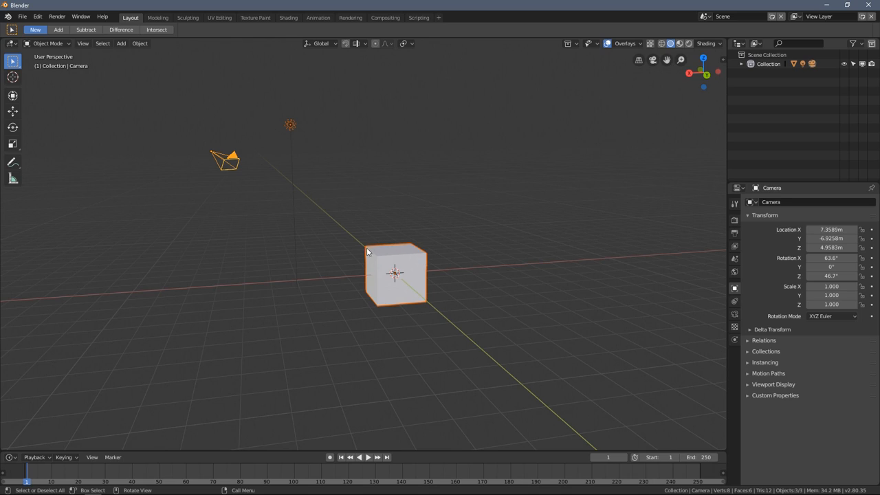
{"action": "mouse_move", "coordinate": [397, 244]}
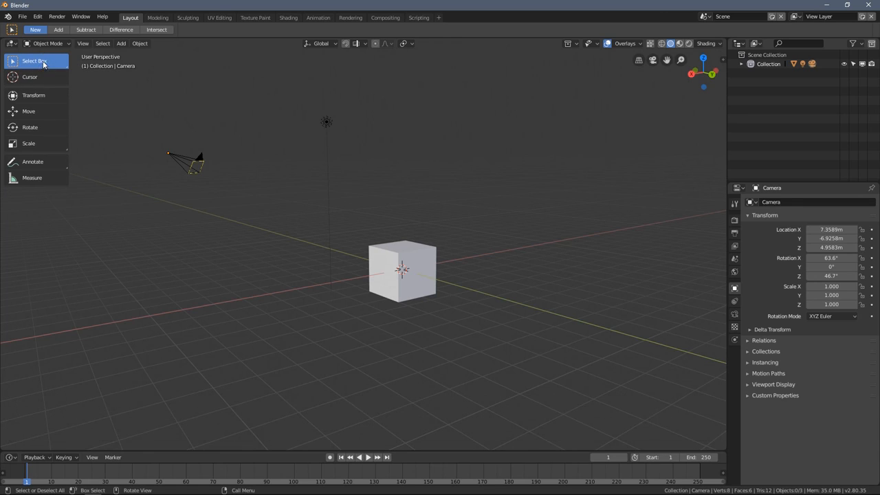
- Choose the plain Select tool, deselect all, click-select the cube, then deselect it
{"action": "left_click", "coordinate": [35, 61]}
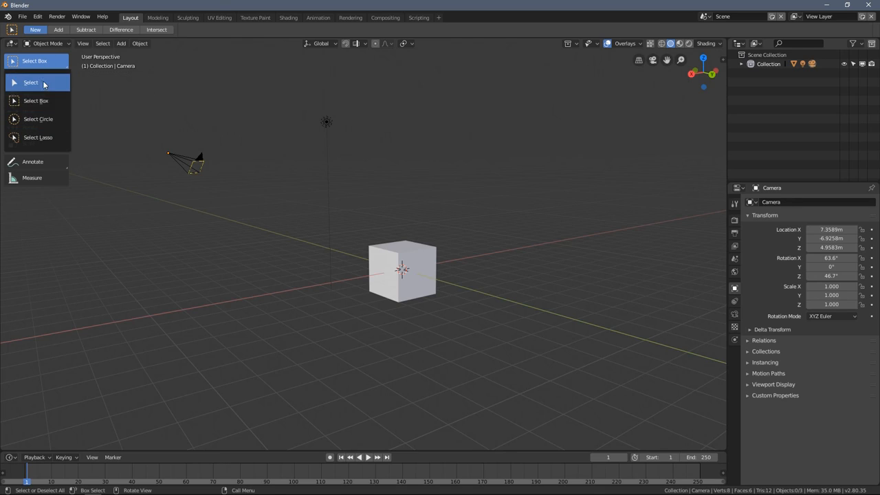
{"action": "mouse_move", "coordinate": [42, 88]}
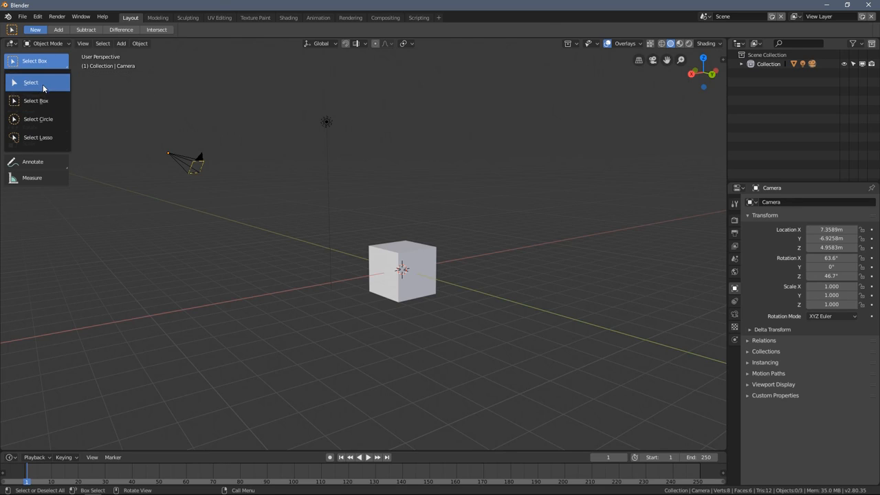
{"action": "mouse_move", "coordinate": [36, 101]}
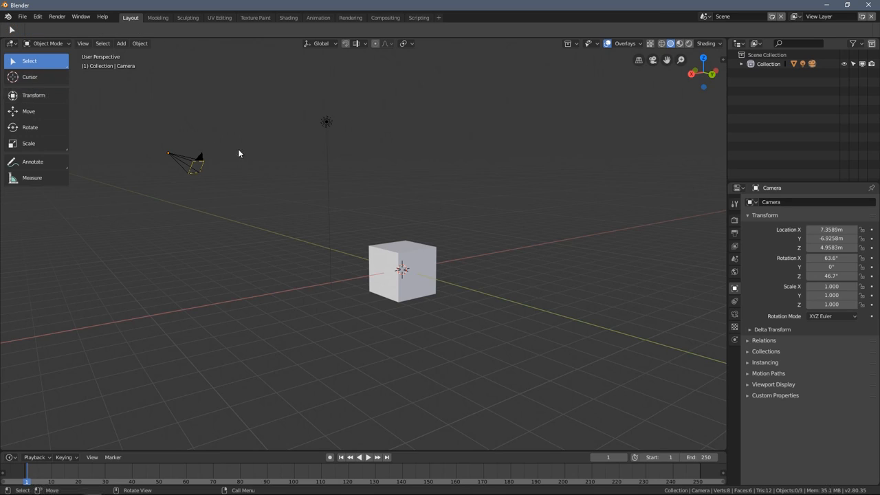
{"action": "mouse_move", "coordinate": [262, 126]}
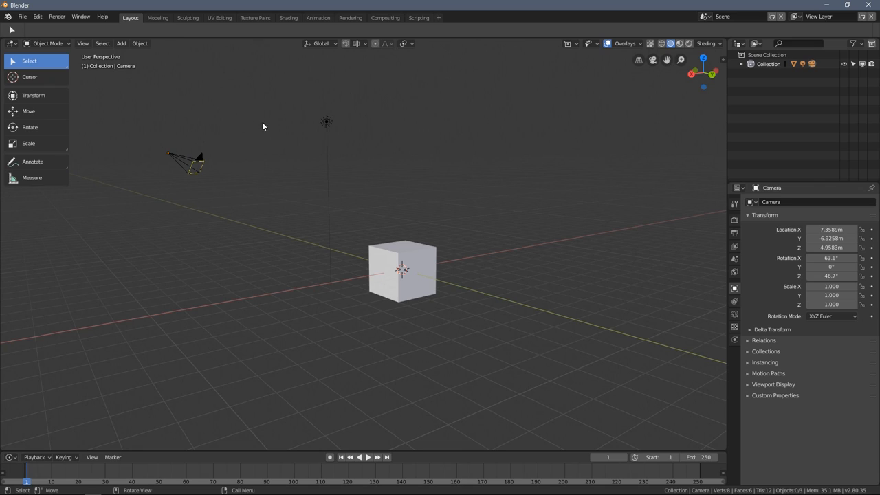
{"action": "mouse_move", "coordinate": [260, 113]}
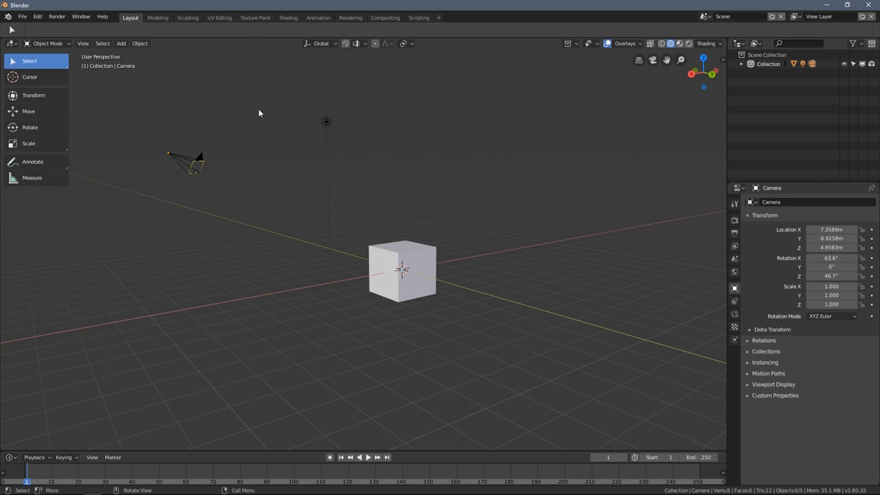
{"action": "left_click", "coordinate": [241, 118]}
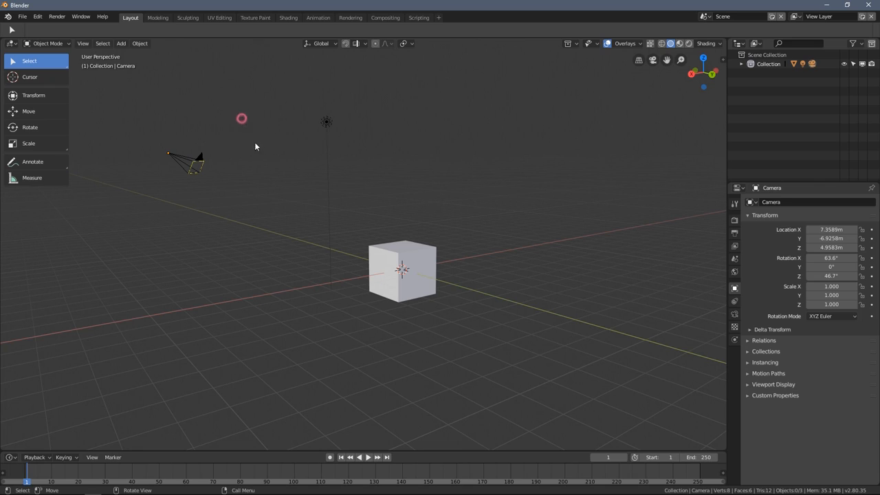
{"action": "left_click", "coordinate": [403, 270]}
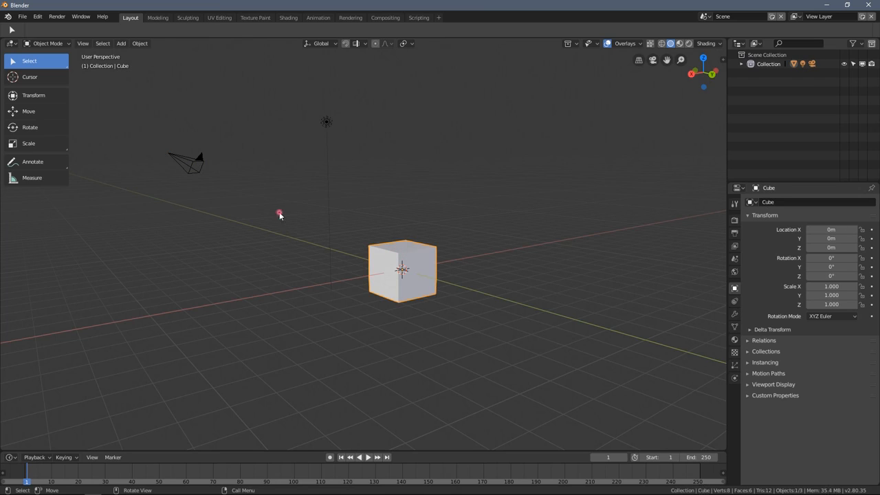
{"action": "left_click", "coordinate": [371, 123]}
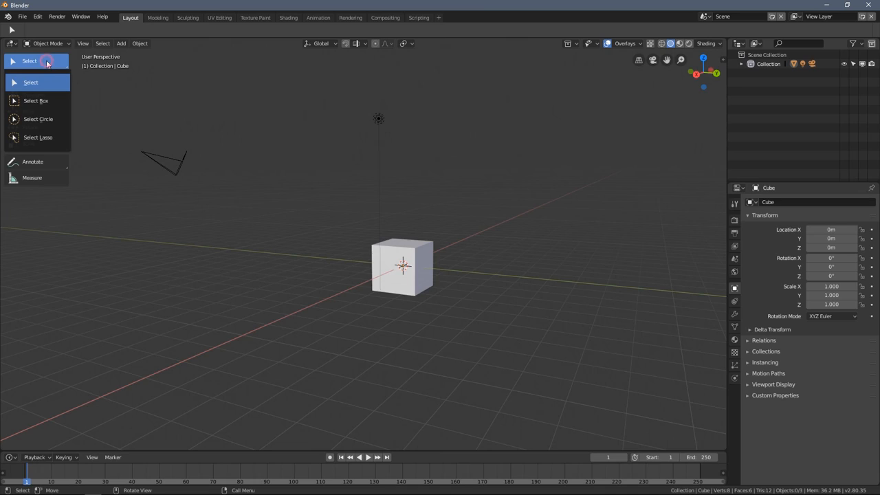
{"action": "mouse_move", "coordinate": [38, 100]}
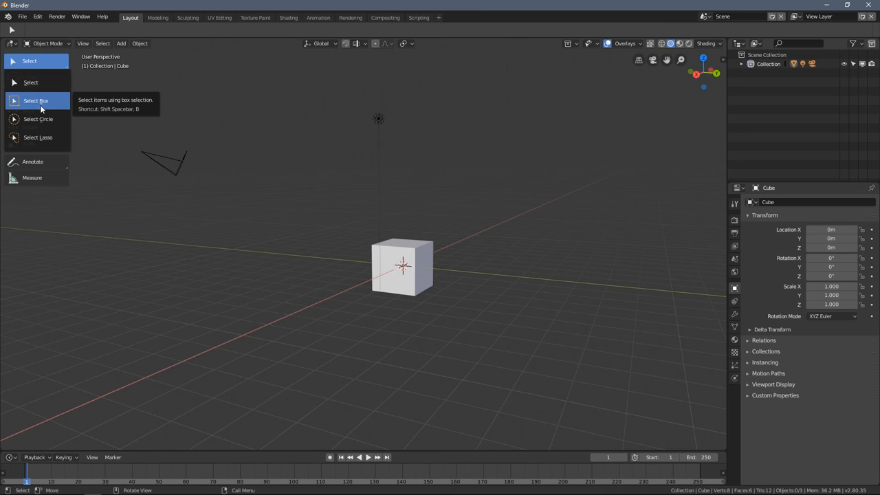
- Box-select the camera and light with Select Box, orbit, then clear the selection
{"action": "left_click", "coordinate": [36, 101]}
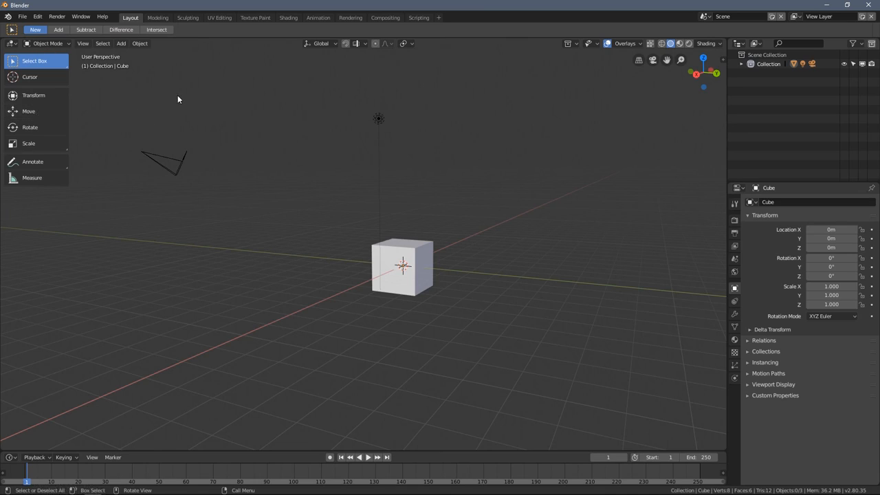
{"action": "left_click_drag", "start_coordinate": [178, 99], "coordinate": [478, 342]}
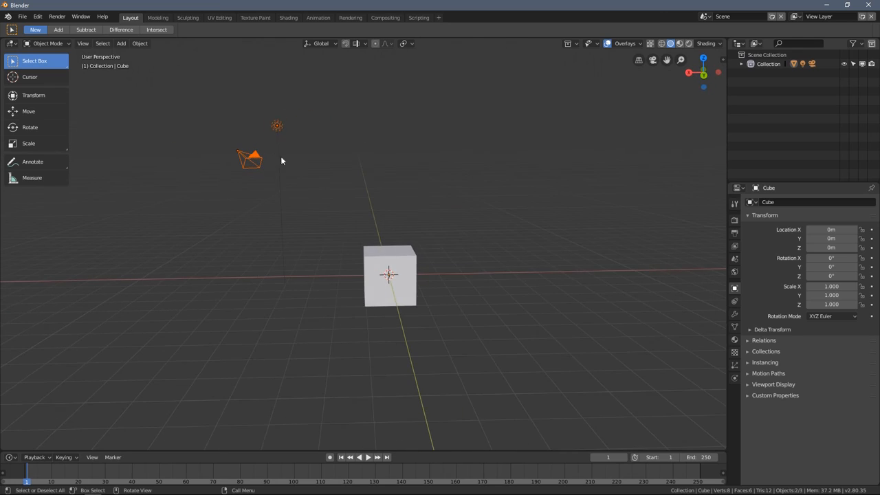
{"action": "mouse_move", "coordinate": [374, 247]}
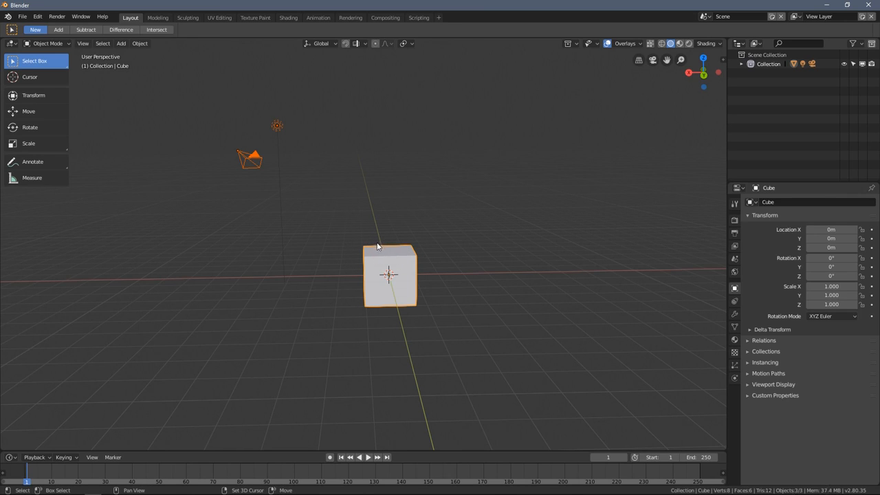
{"action": "left_click_drag", "start_coordinate": [377, 246], "coordinate": [396, 203]}
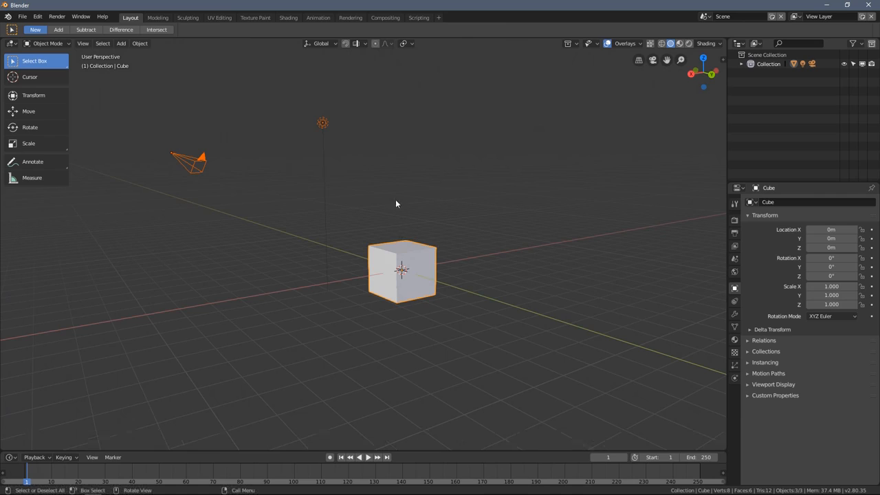
{"action": "left_click", "coordinate": [377, 267]}
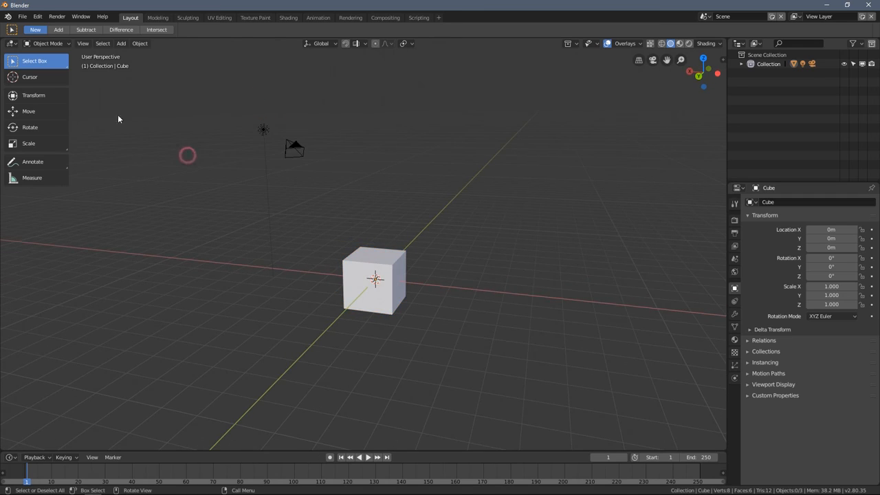
- Circle-select the scene objects with Select Circle, then reopen the Select flyout
{"action": "left_click", "coordinate": [13, 61]}
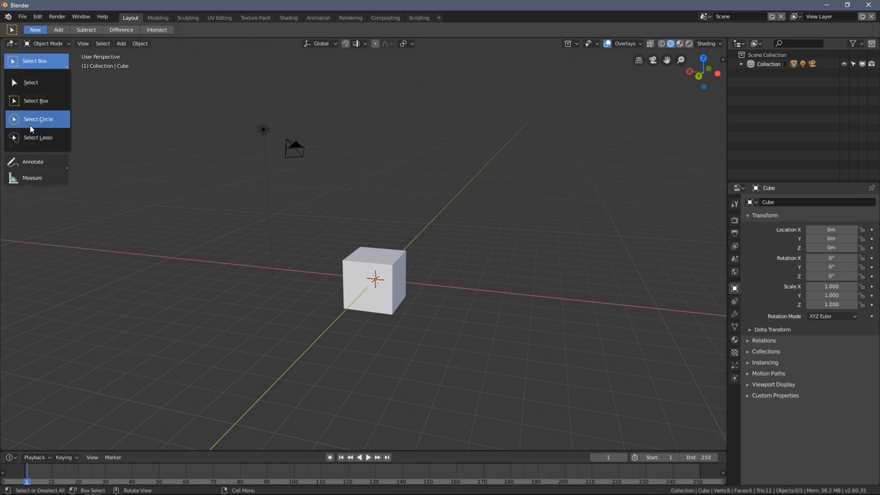
{"action": "left_click", "coordinate": [38, 119]}
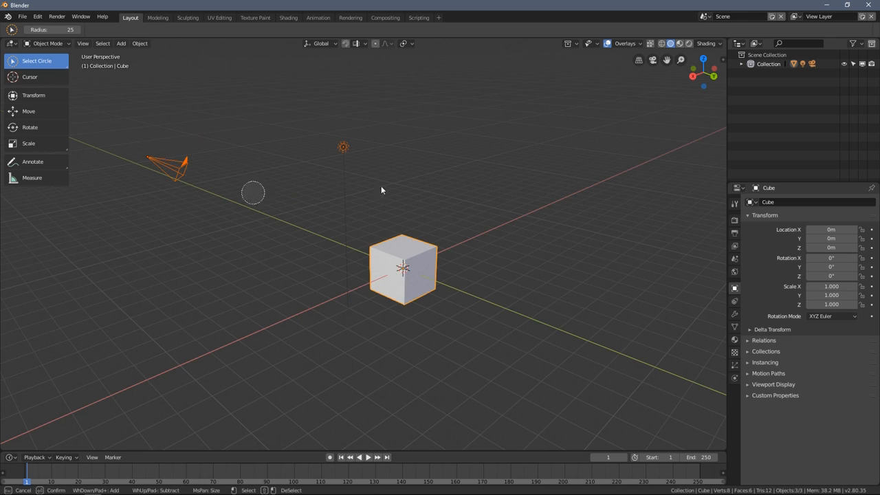
{"action": "mouse_move", "coordinate": [300, 223]}
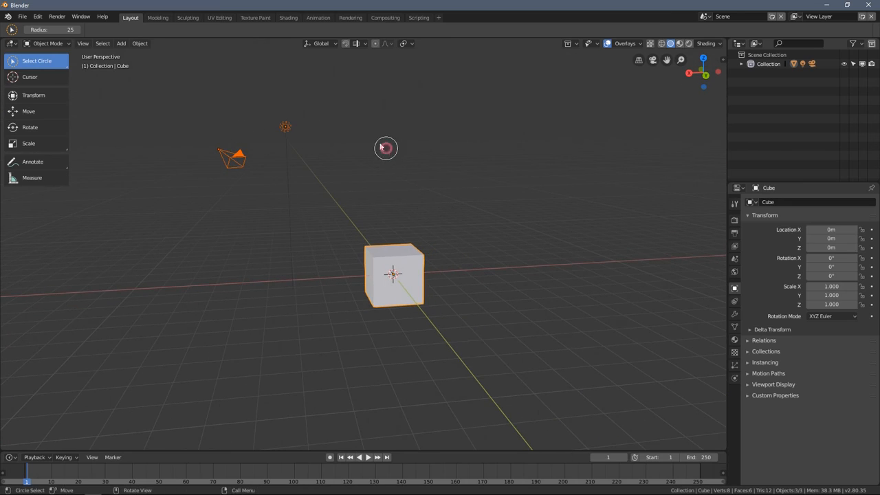
{"action": "left_click_drag", "start_coordinate": [386, 148], "coordinate": [374, 153]}
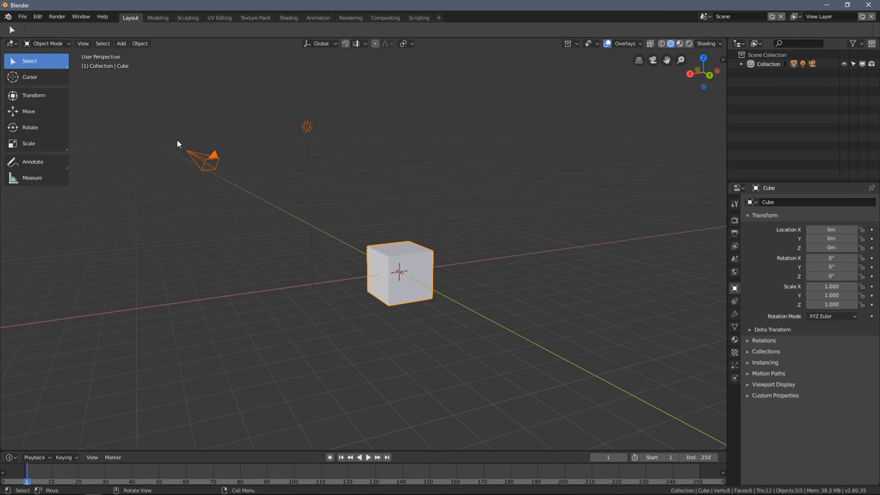
{"action": "left_click", "coordinate": [390, 151]}
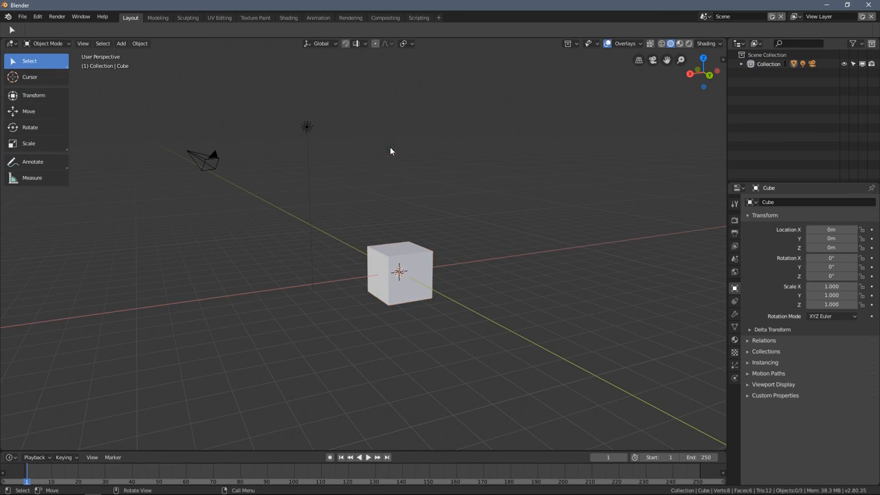
{"action": "left_click", "coordinate": [30, 61]}
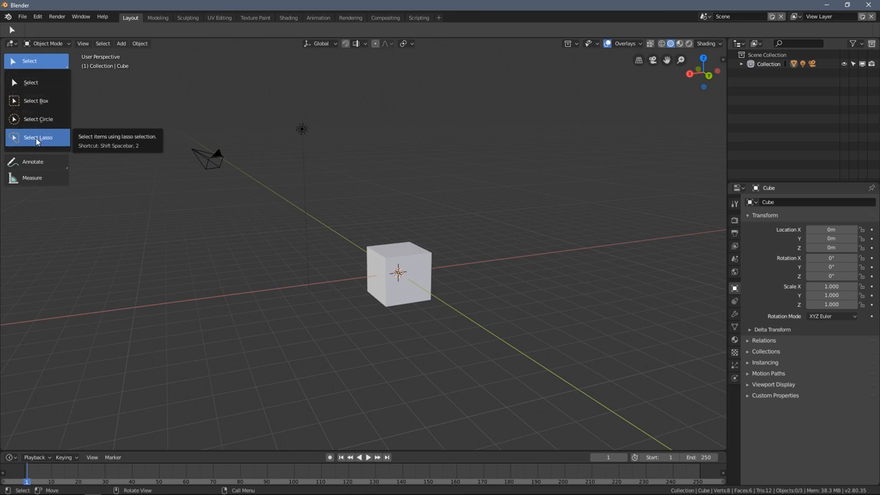
- Lasso-select the cube, light and camera together with Select Lasso
{"action": "left_click", "coordinate": [38, 137]}
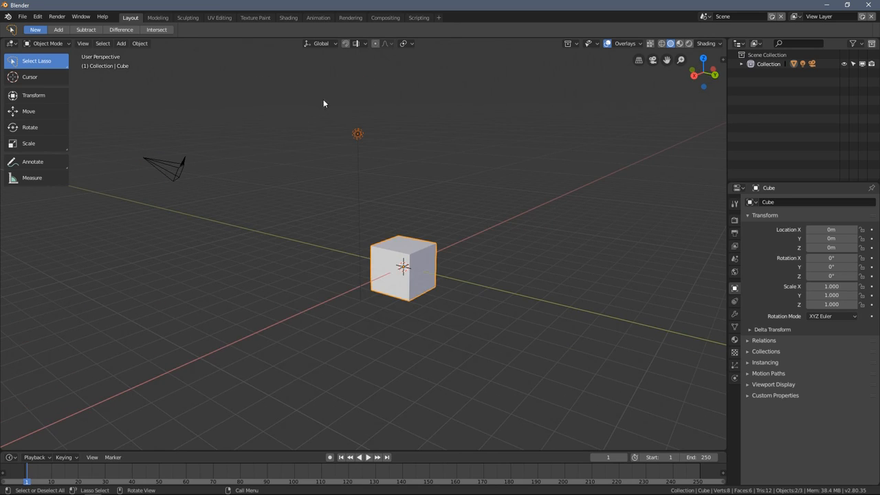
{"action": "left_click", "coordinate": [164, 169]}
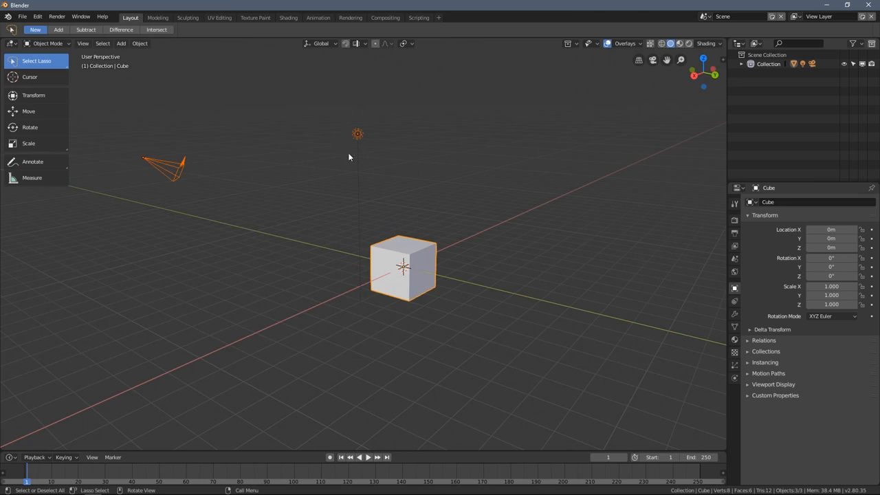
{"action": "left_click", "coordinate": [36, 60]}
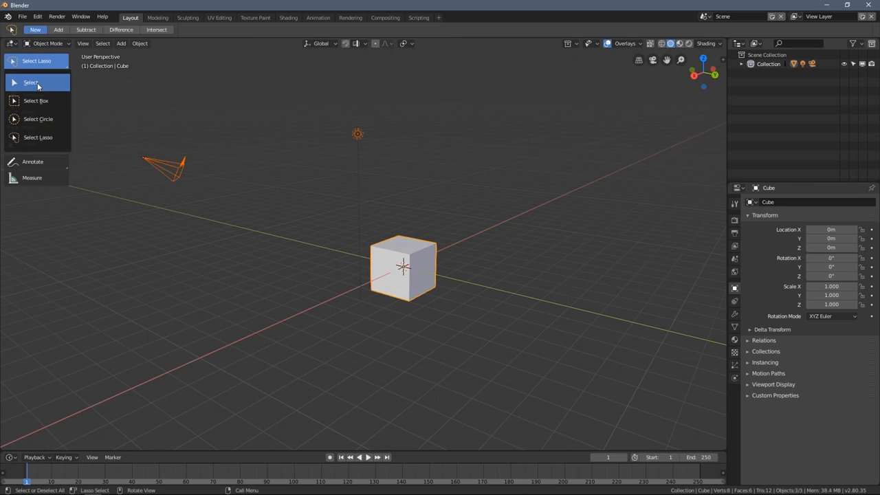
- Return to the plain Select tool and deselect all three objects
{"action": "left_click", "coordinate": [31, 82]}
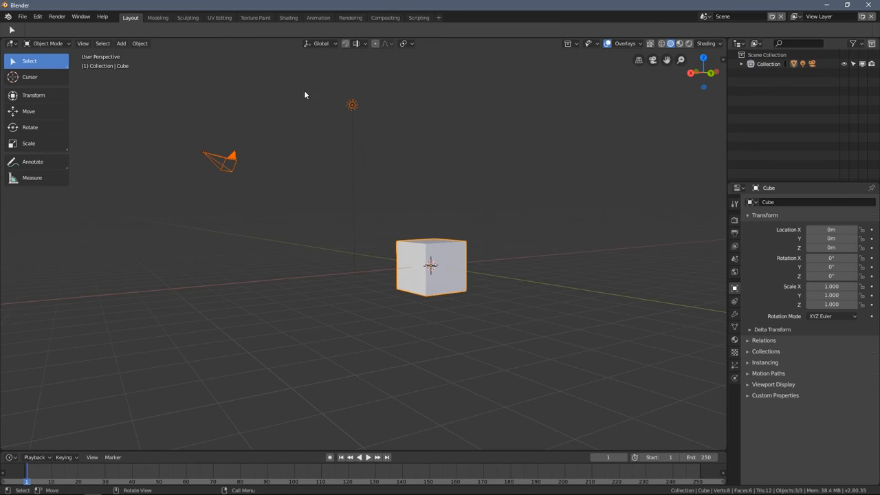
{"action": "mouse_move", "coordinate": [394, 202]}
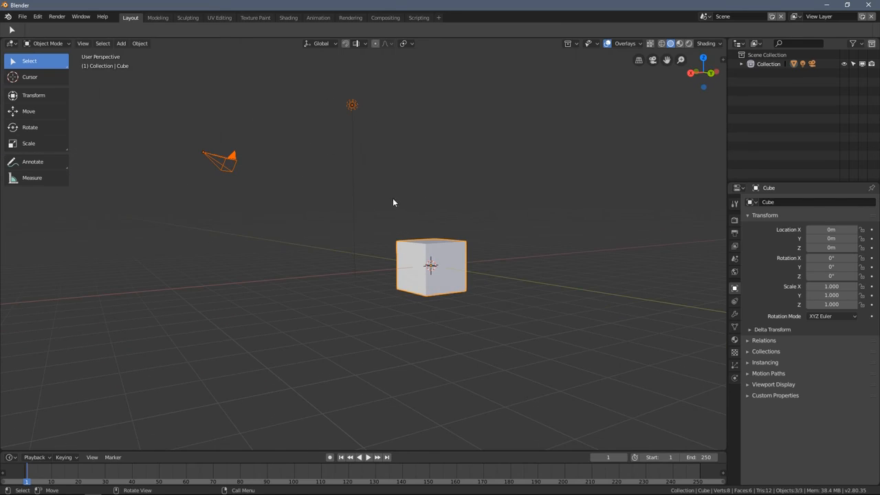
{"action": "mouse_move", "coordinate": [338, 193]}
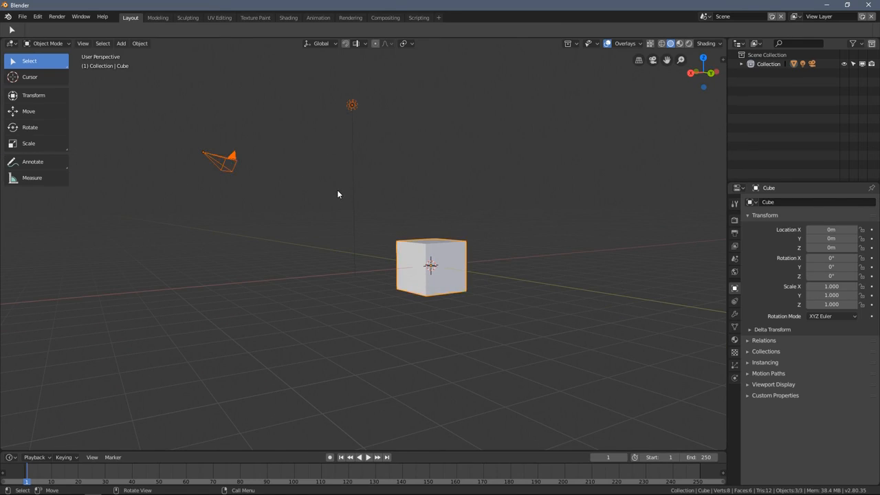
{"action": "left_click", "coordinate": [319, 190]}
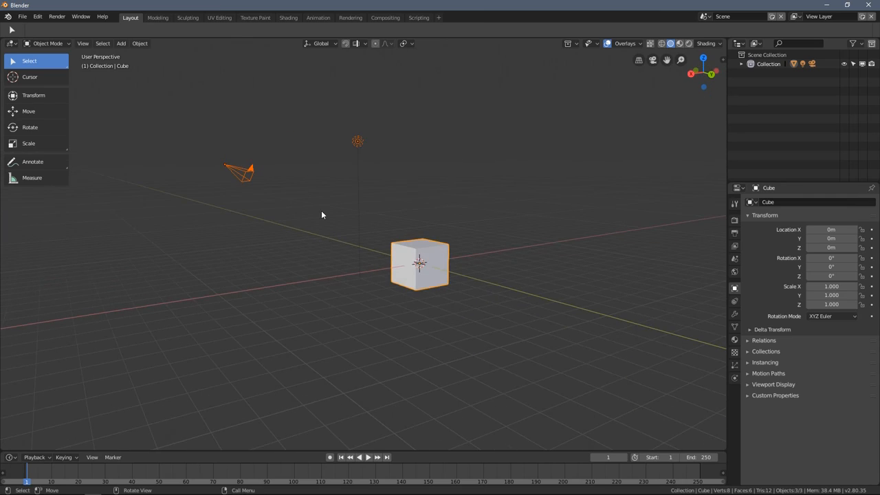
{"action": "left_click", "coordinate": [344, 183]}
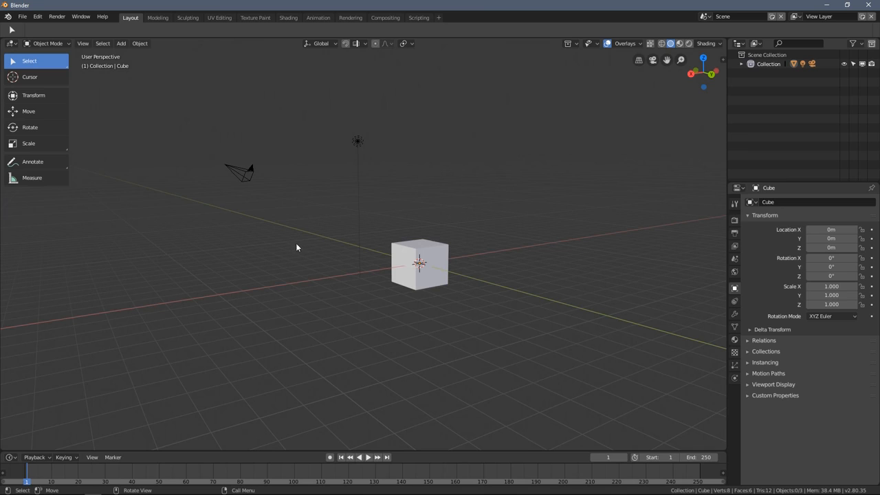
- Pan the view, try Move and Rotate, then activate Scale on the cube
{"action": "left_click_drag", "start_coordinate": [297, 247], "coordinate": [215, 243]}
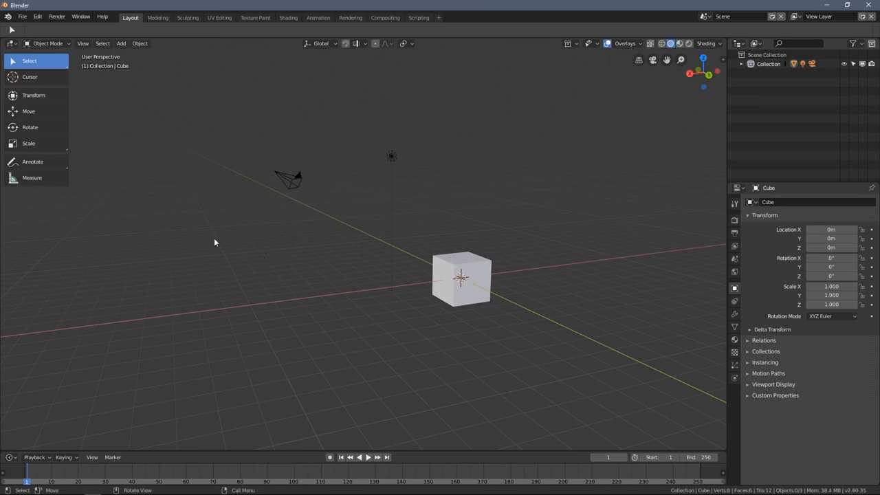
{"action": "mouse_move", "coordinate": [290, 221]}
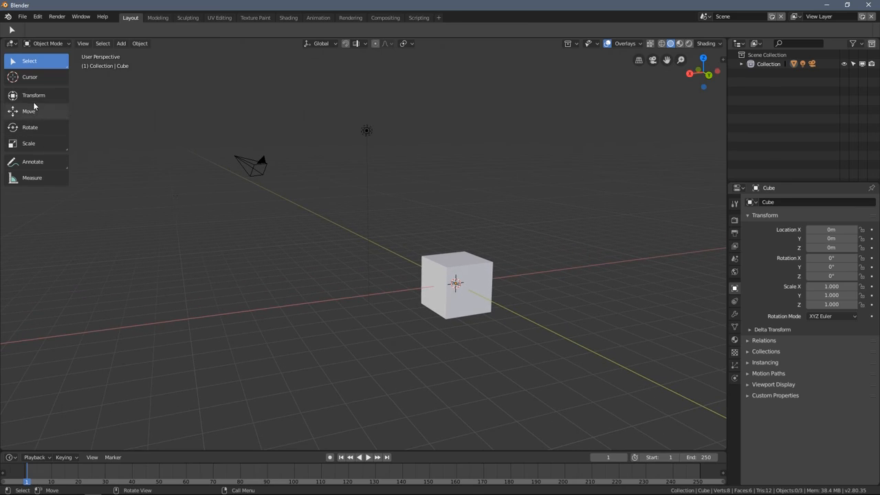
{"action": "mouse_move", "coordinate": [39, 117]}
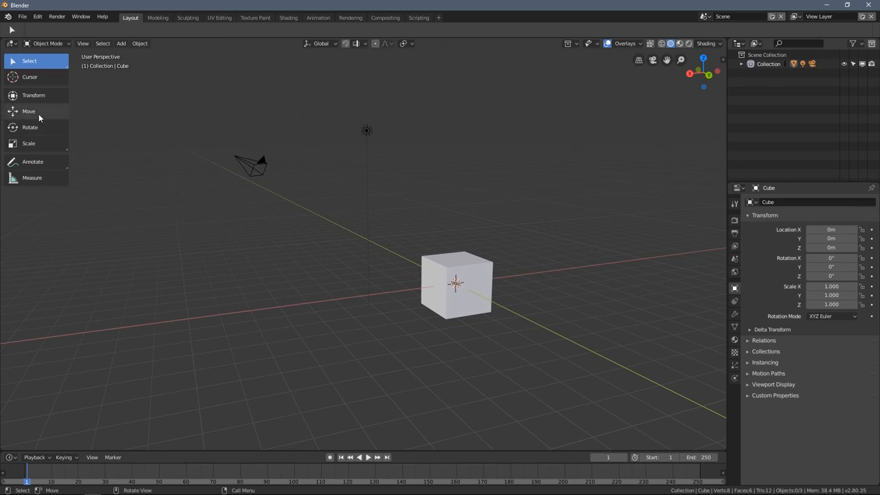
{"action": "left_click", "coordinate": [28, 111]}
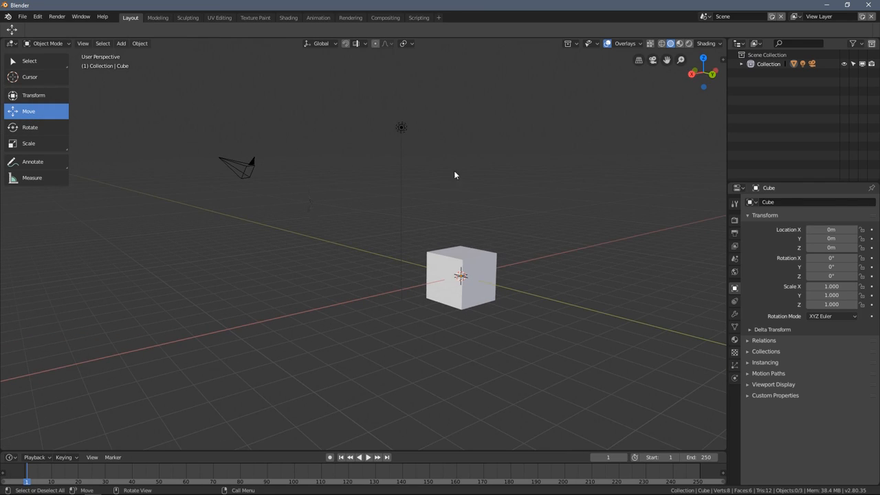
{"action": "left_click", "coordinate": [29, 143]}
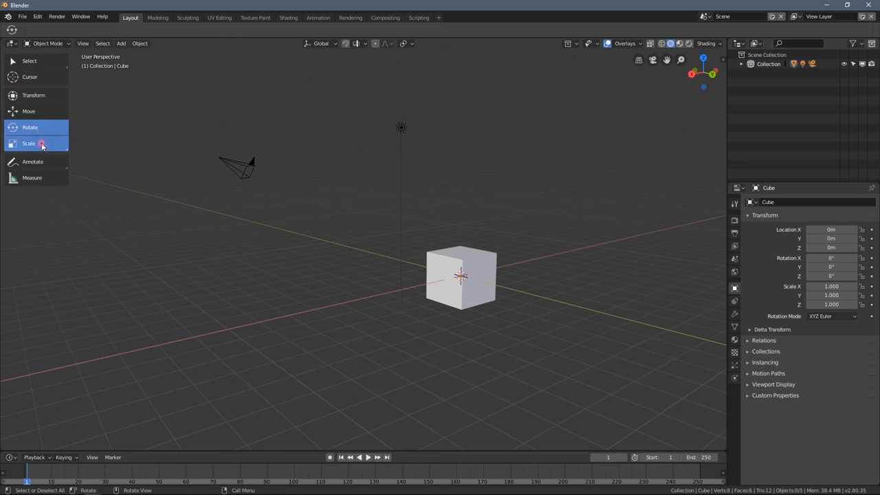
{"action": "left_click", "coordinate": [28, 143]}
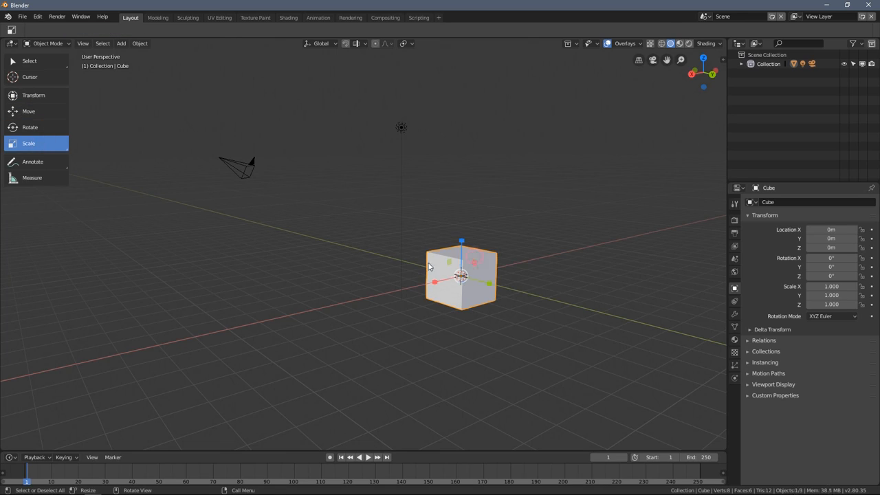
- Activate the Transform tool, frame the cube, try Rotate, then return to Transform
{"action": "left_click", "coordinate": [33, 94]}
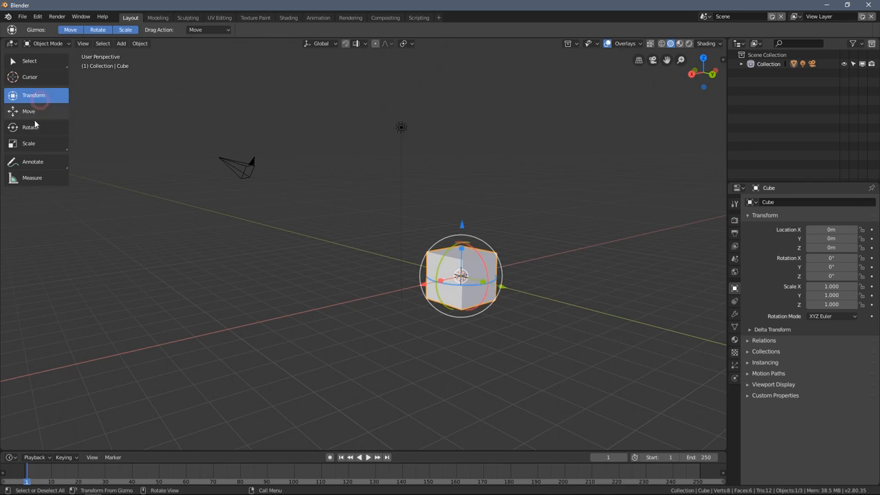
{"action": "mouse_move", "coordinate": [278, 213]}
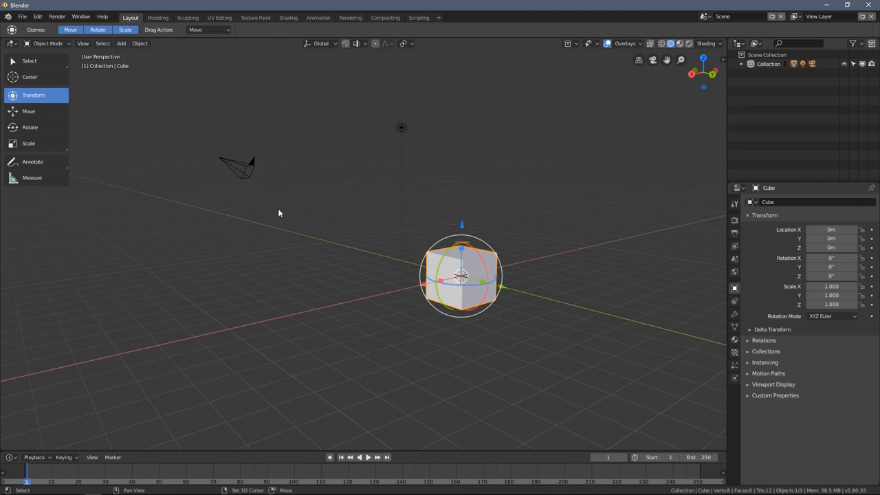
{"action": "left_click", "coordinate": [29, 127]}
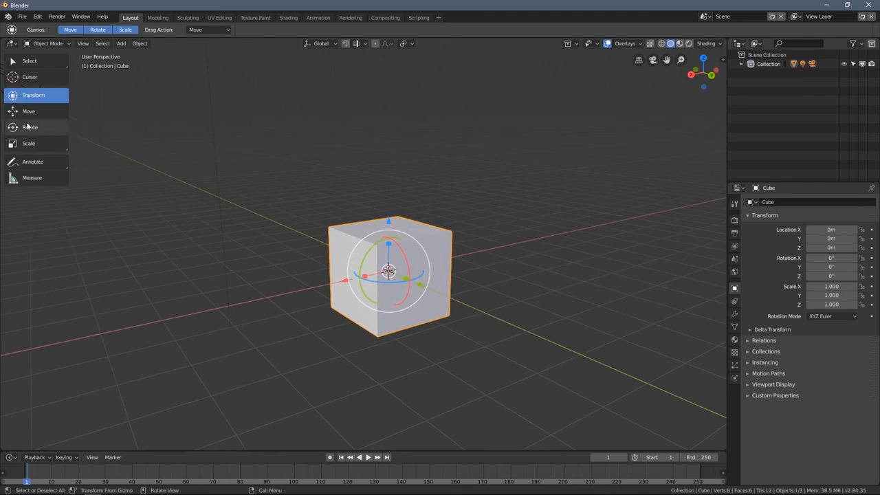
{"action": "left_click", "coordinate": [30, 128]}
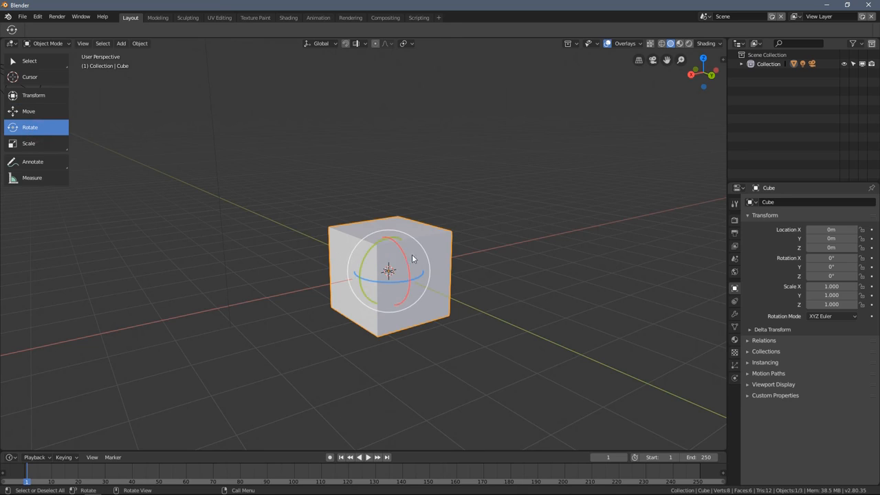
{"action": "mouse_move", "coordinate": [398, 267]}
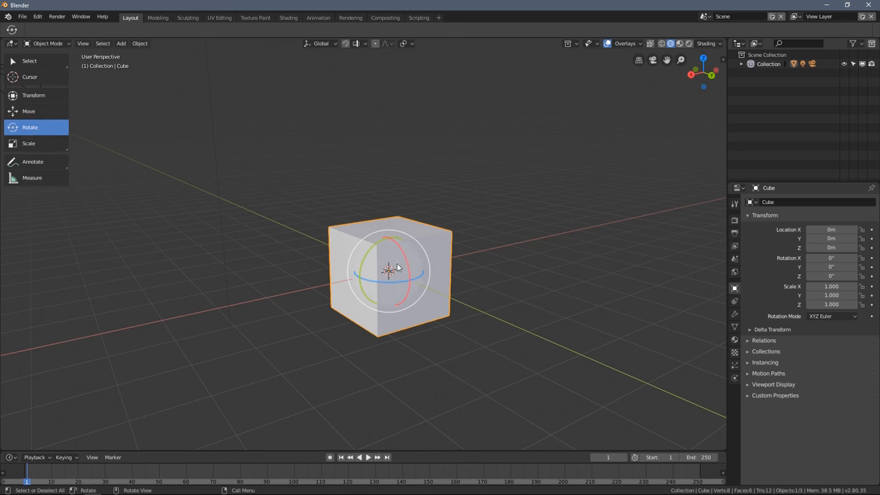
{"action": "left_click", "coordinate": [33, 95]}
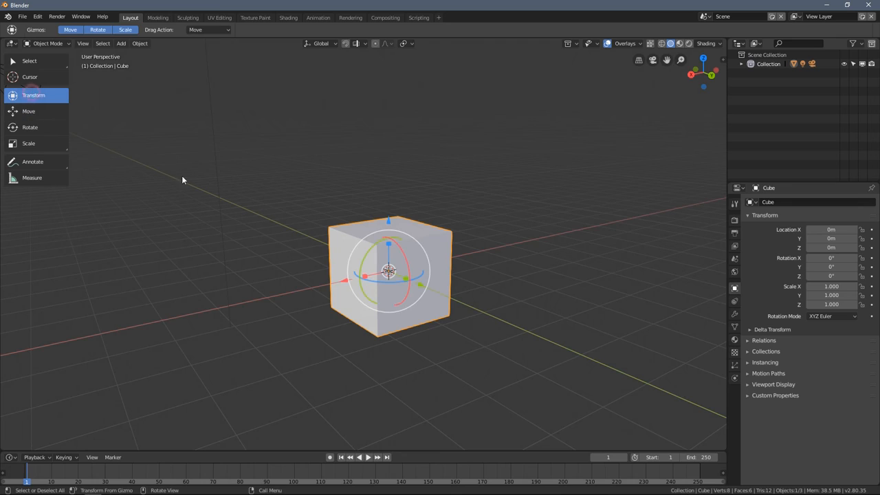
{"action": "left_click_drag", "start_coordinate": [182, 180], "coordinate": [319, 258]}
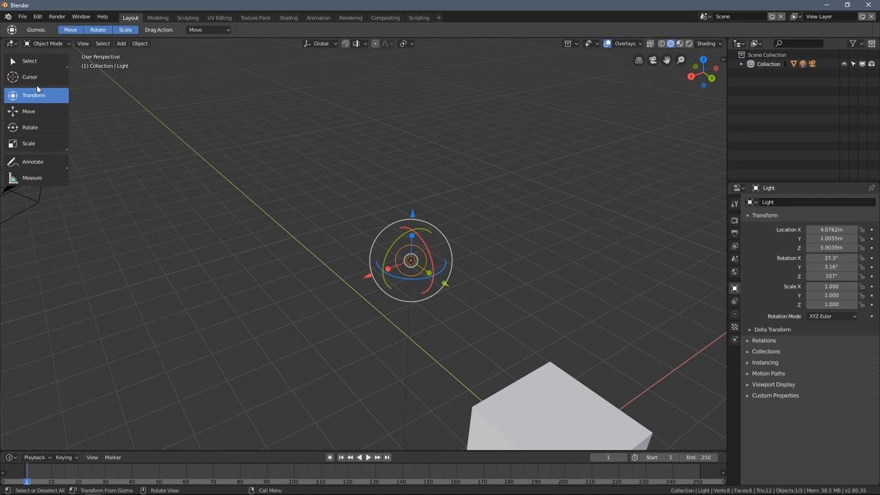
- Activate the Cursor tool and set the 3D cursor above the light
{"action": "left_click", "coordinate": [30, 76]}
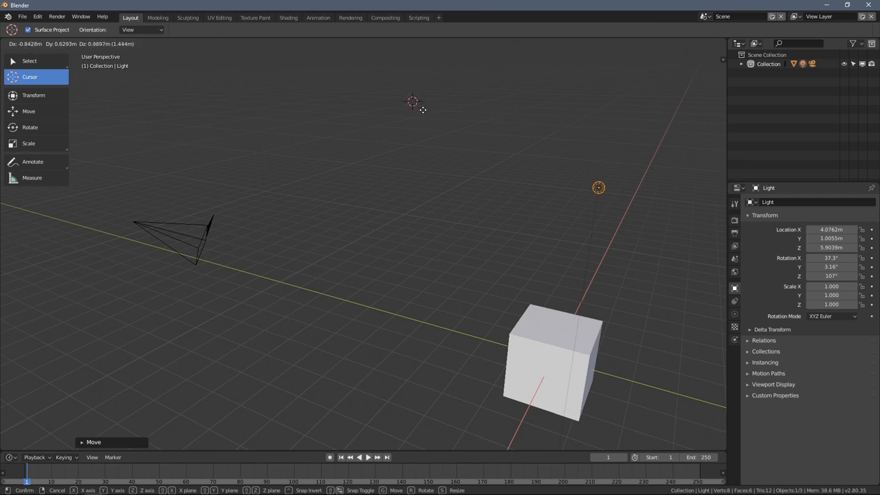
{"action": "mouse_move", "coordinate": [281, 224]}
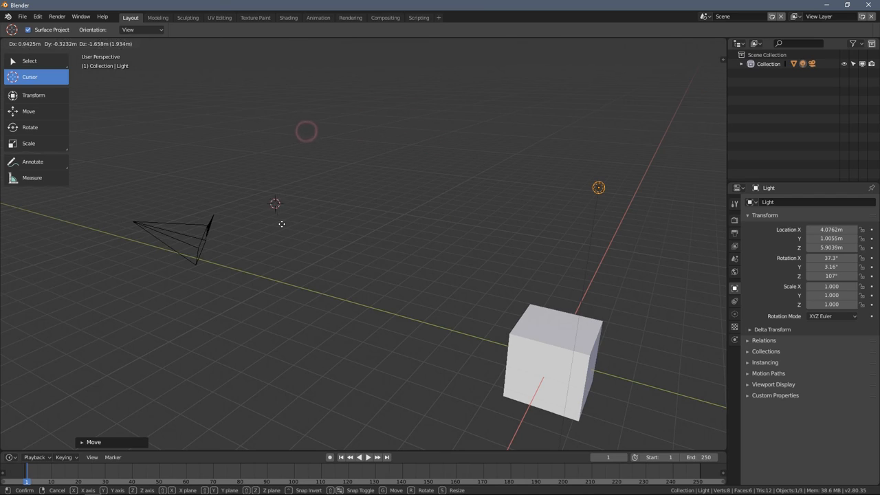
{"action": "mouse_move", "coordinate": [504, 227]}
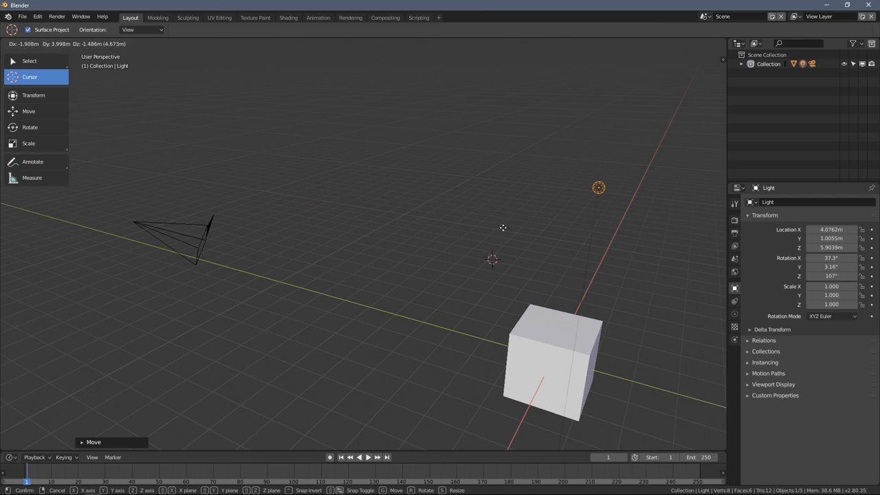
{"action": "mouse_move", "coordinate": [346, 130]}
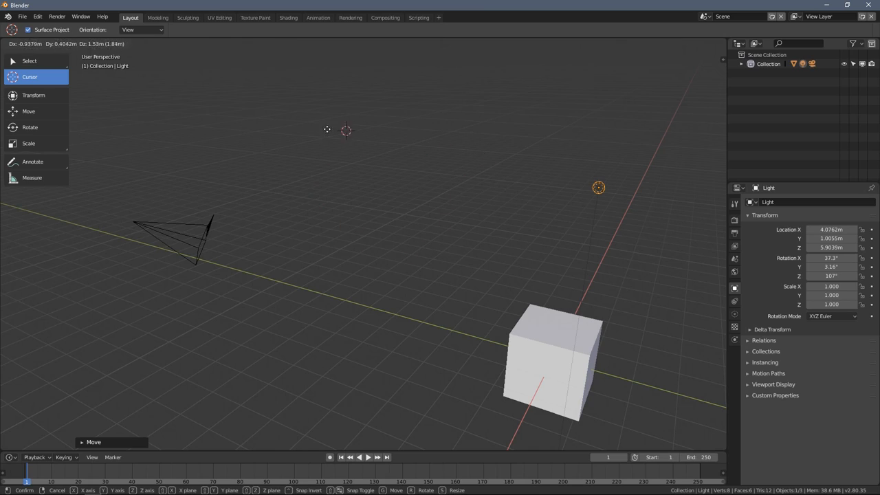
{"action": "left_click", "coordinate": [548, 143]}
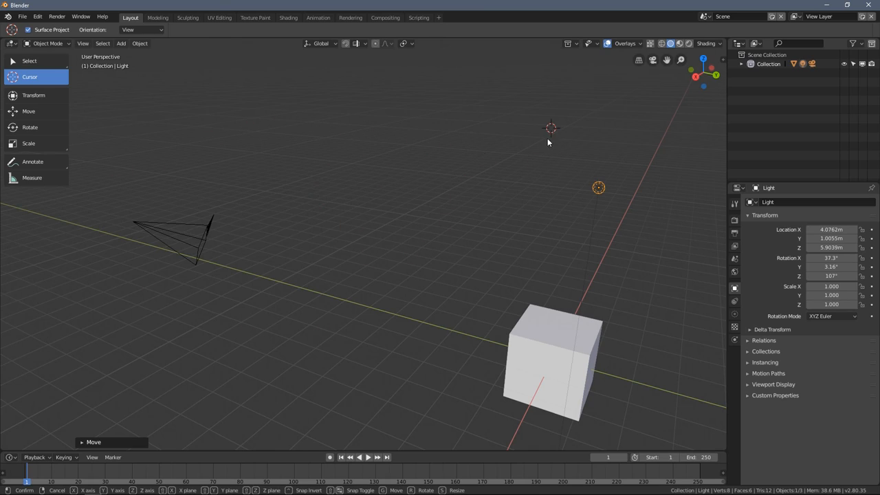
{"action": "left_click", "coordinate": [383, 176]}
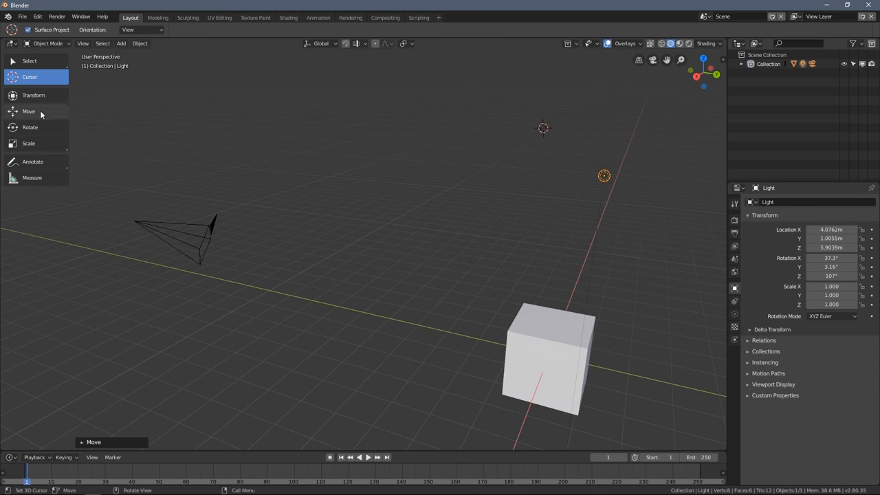
- Try Rotate, Scale and Move on the camera, ending on the combined Transform handles
{"action": "left_click", "coordinate": [30, 128]}
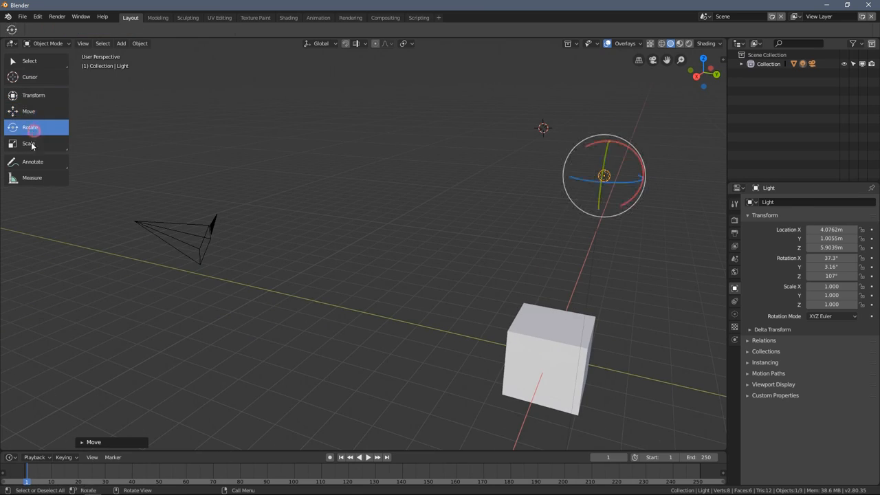
{"action": "left_click", "coordinate": [33, 95]}
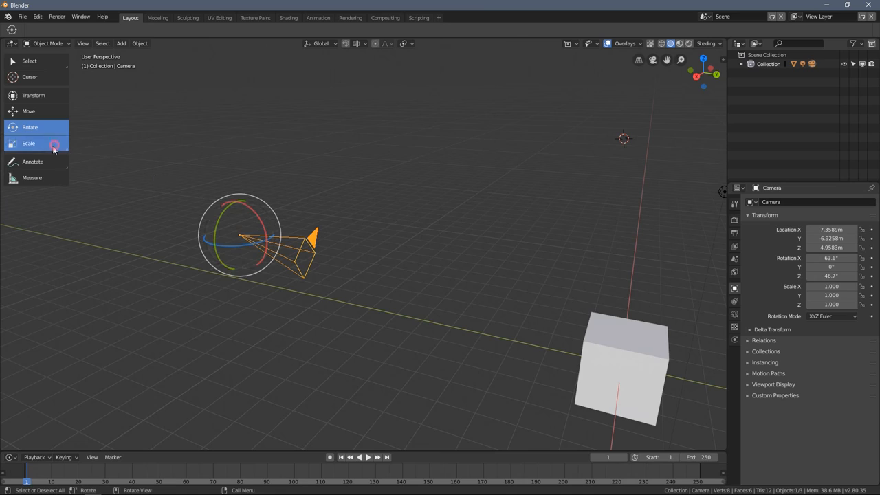
{"action": "left_click", "coordinate": [30, 127]}
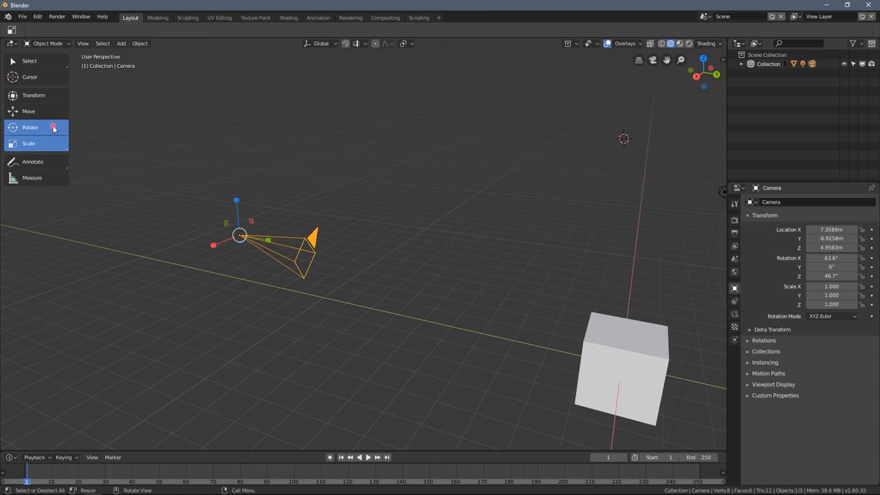
{"action": "left_click", "coordinate": [28, 110]}
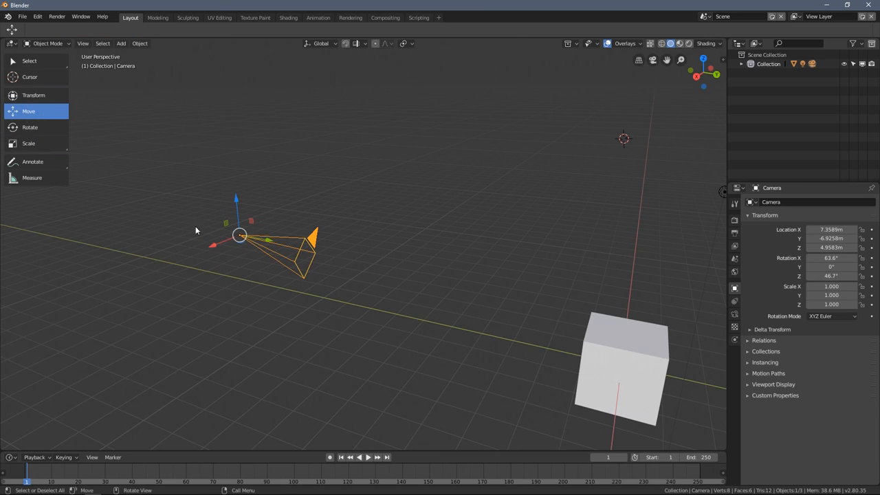
{"action": "mouse_move", "coordinate": [248, 250]}
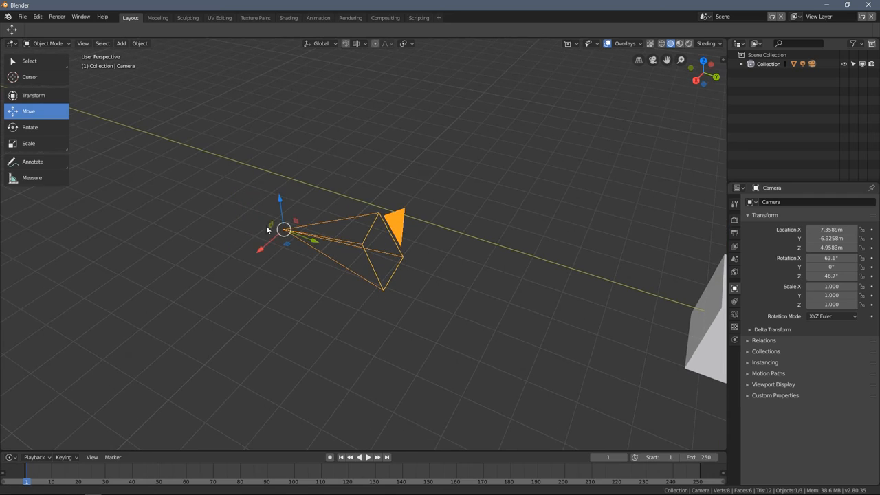
{"action": "left_click", "coordinate": [30, 127]}
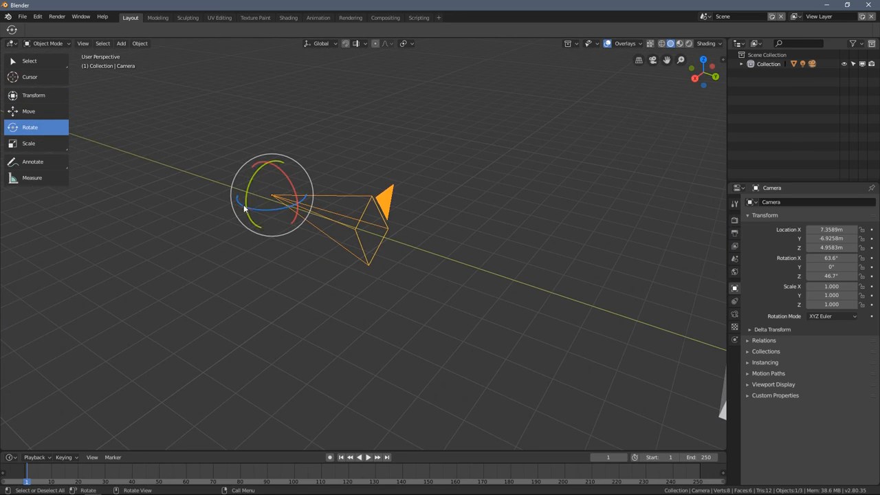
{"action": "mouse_move", "coordinate": [39, 109]}
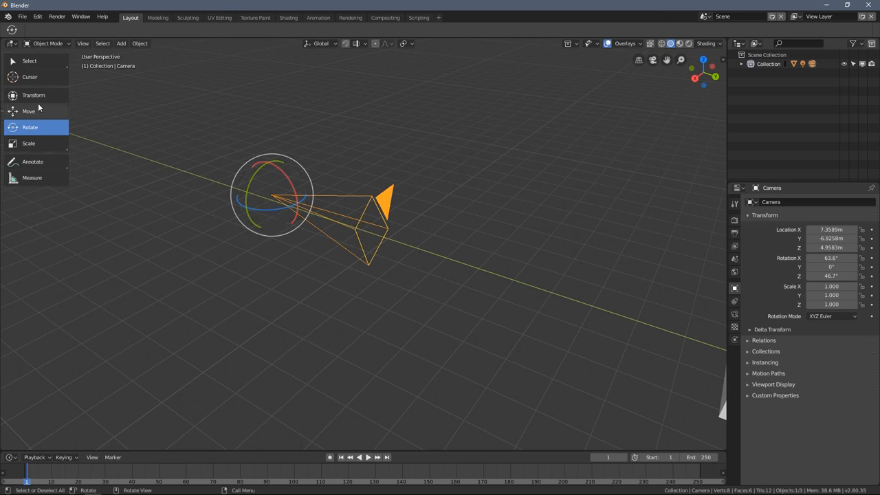
{"action": "left_click", "coordinate": [33, 95]}
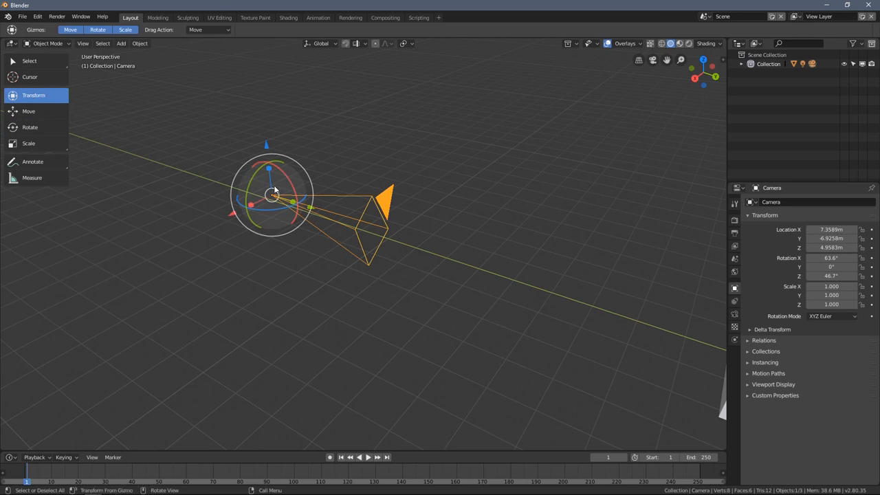
{"action": "mouse_move", "coordinate": [29, 143]}
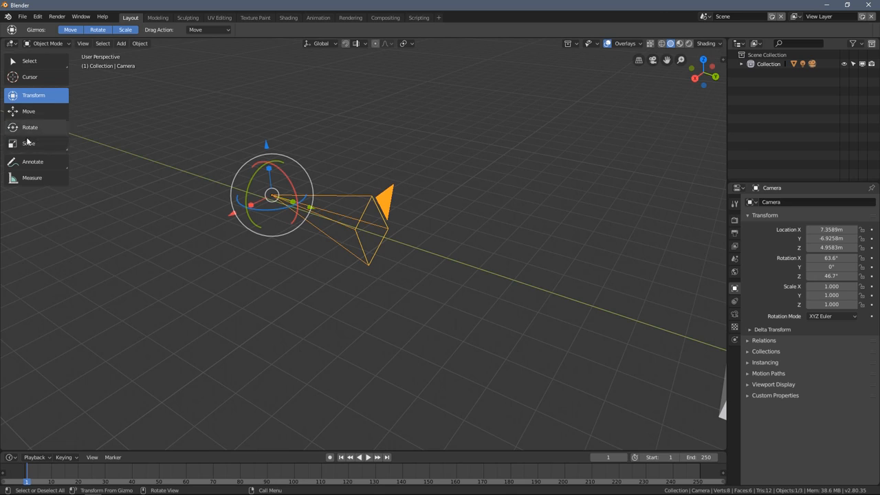
{"action": "left_click", "coordinate": [29, 143]}
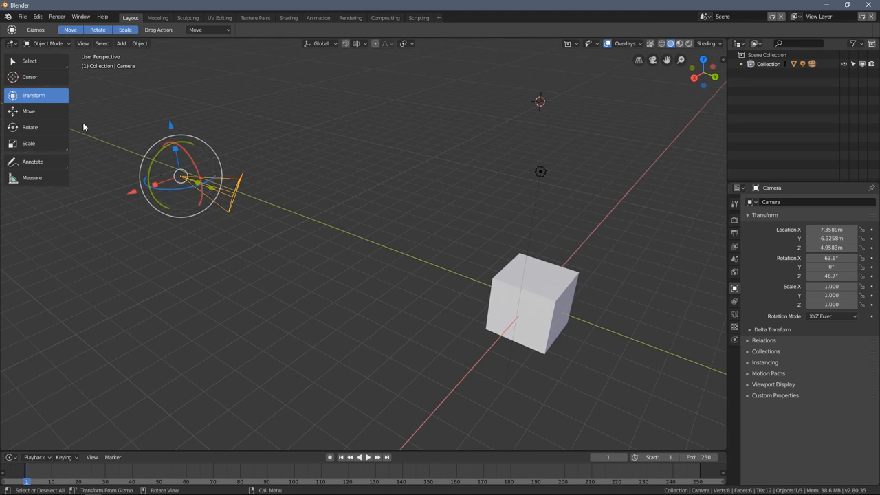
- Select the cube and orbit to look down onto it
{"action": "left_click", "coordinate": [537, 310]}
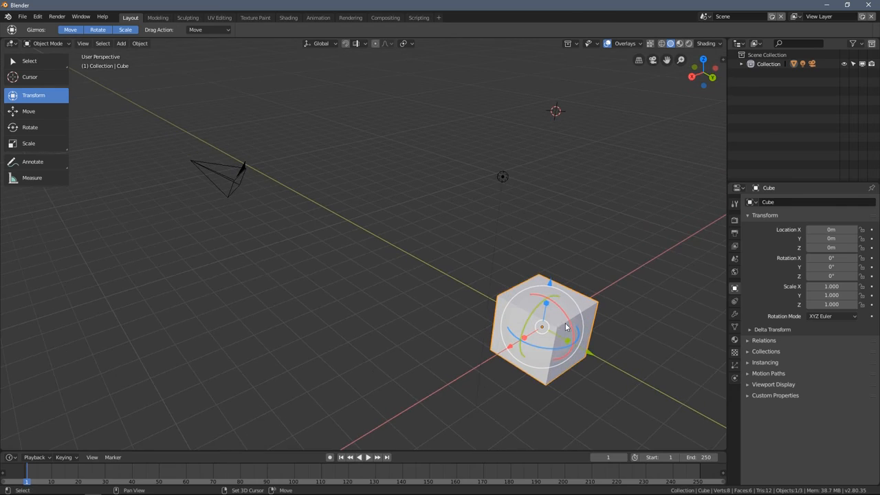
{"action": "left_click_drag", "start_coordinate": [564, 327], "coordinate": [403, 267]}
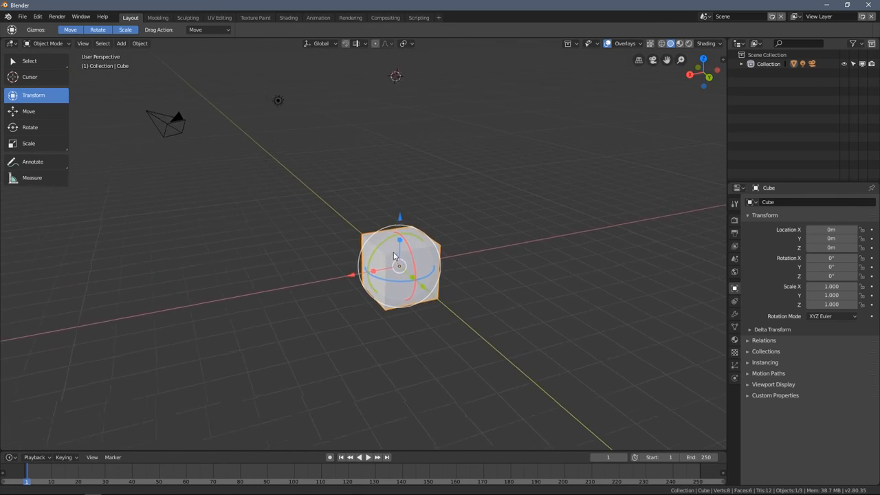
{"action": "left_click_drag", "start_coordinate": [396, 256], "coordinate": [378, 293]}
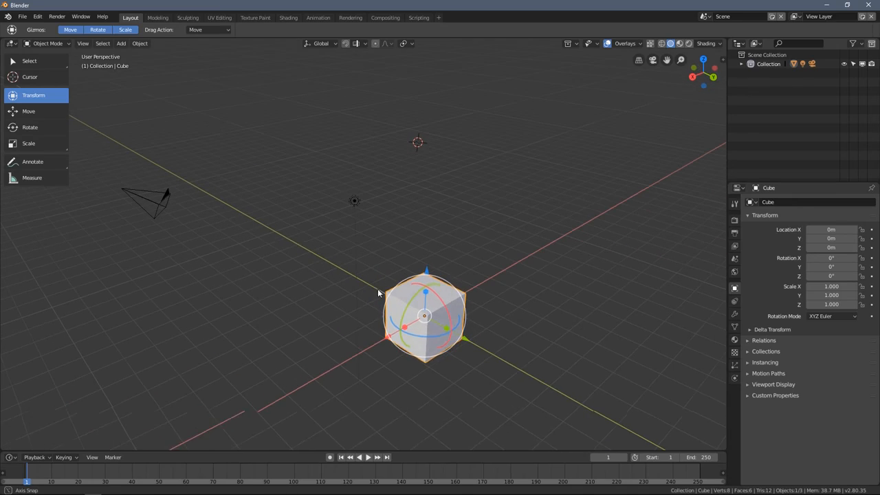
- Select the light and swing the view around the scene and cube
{"action": "left_click", "coordinate": [353, 200]}
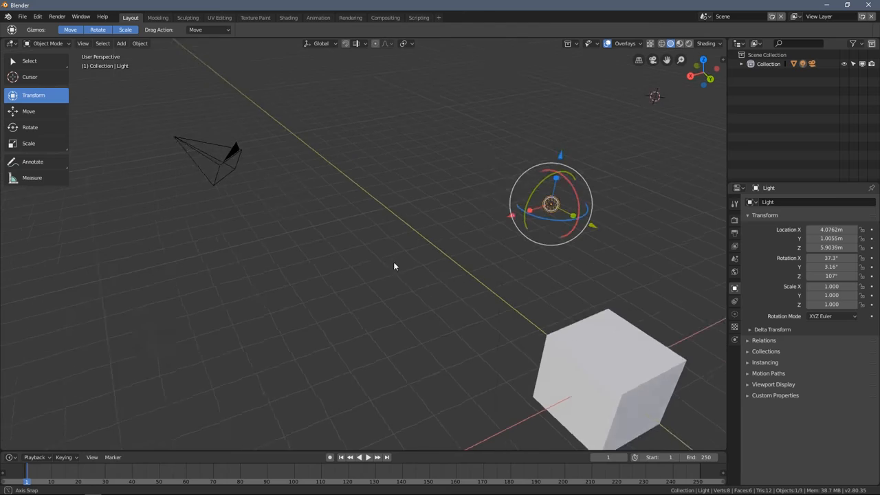
{"action": "left_click_drag", "start_coordinate": [396, 266], "coordinate": [387, 234]}
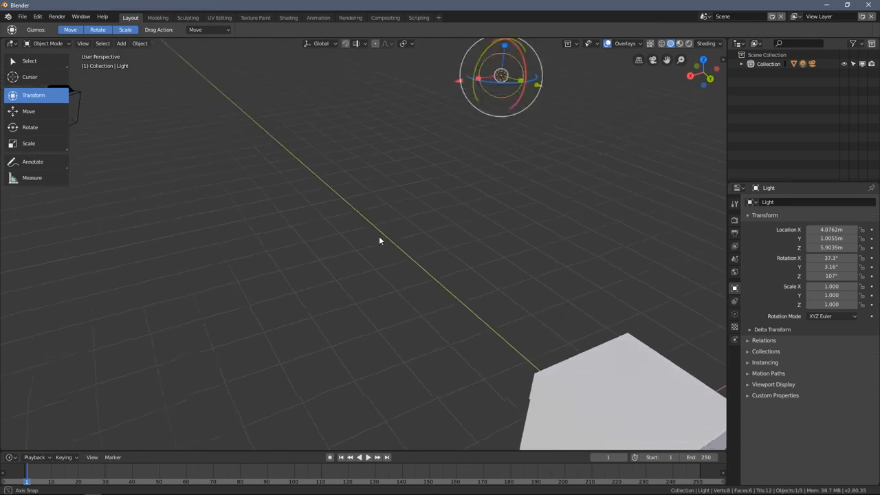
{"action": "left_click_drag", "start_coordinate": [378, 241], "coordinate": [368, 256]}
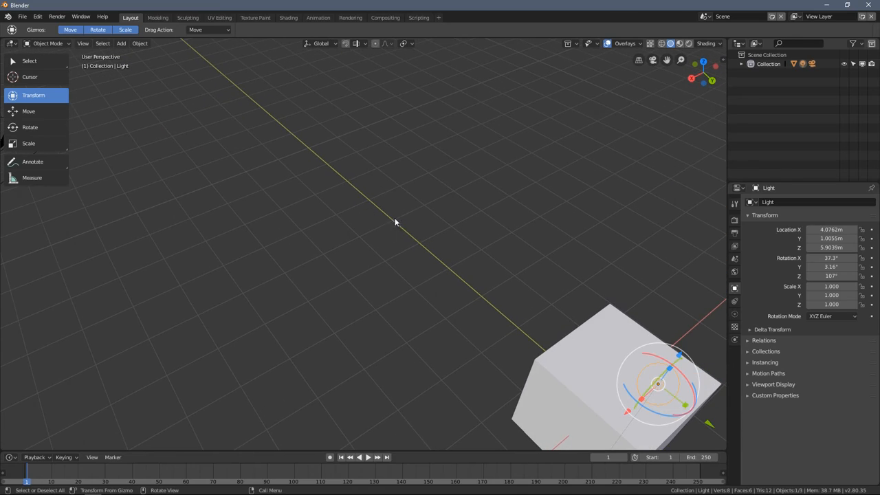
{"action": "left_click_drag", "start_coordinate": [396, 223], "coordinate": [424, 179]}
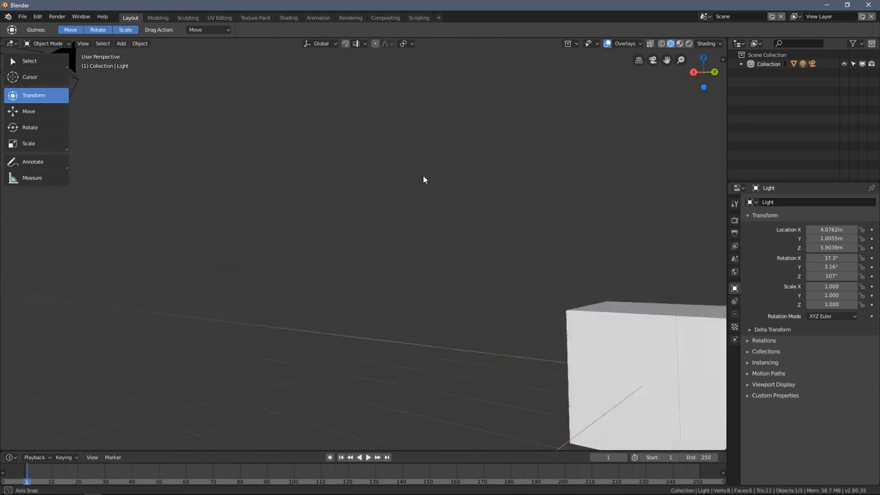
{"action": "left_click_drag", "start_coordinate": [423, 180], "coordinate": [378, 203]}
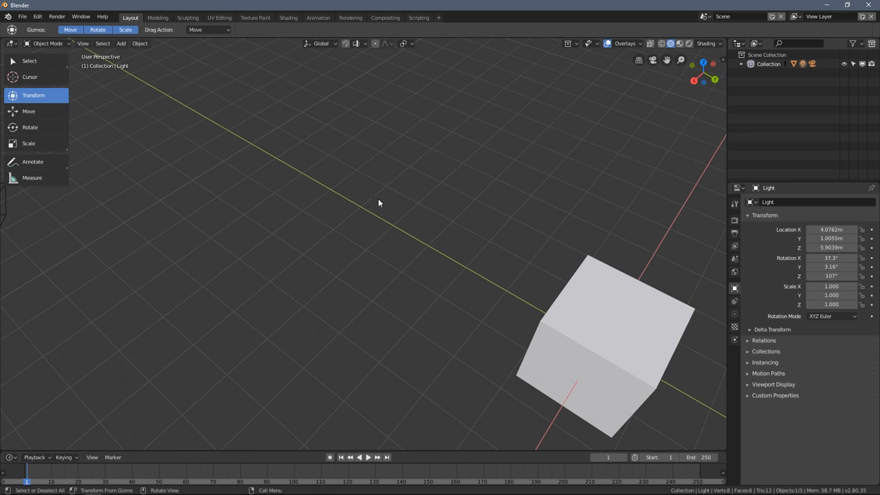
{"action": "mouse_move", "coordinate": [358, 257]}
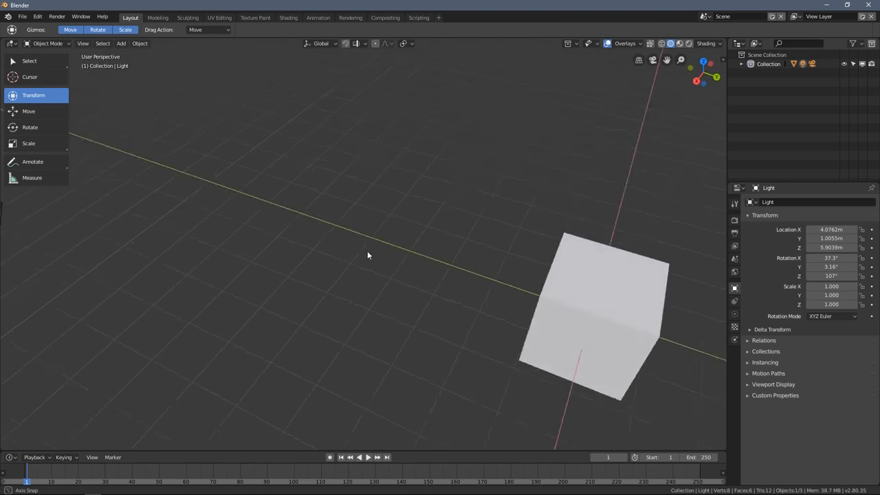
- Orbit and zoom in close on the cube, then zoom out to the whole scene
{"action": "left_click_drag", "start_coordinate": [368, 255], "coordinate": [416, 265]}
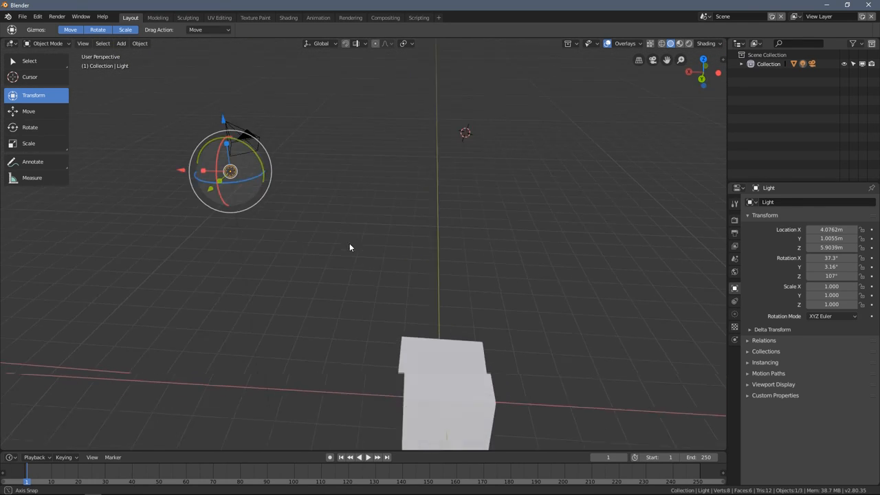
{"action": "left_click_drag", "start_coordinate": [350, 248], "coordinate": [440, 317]}
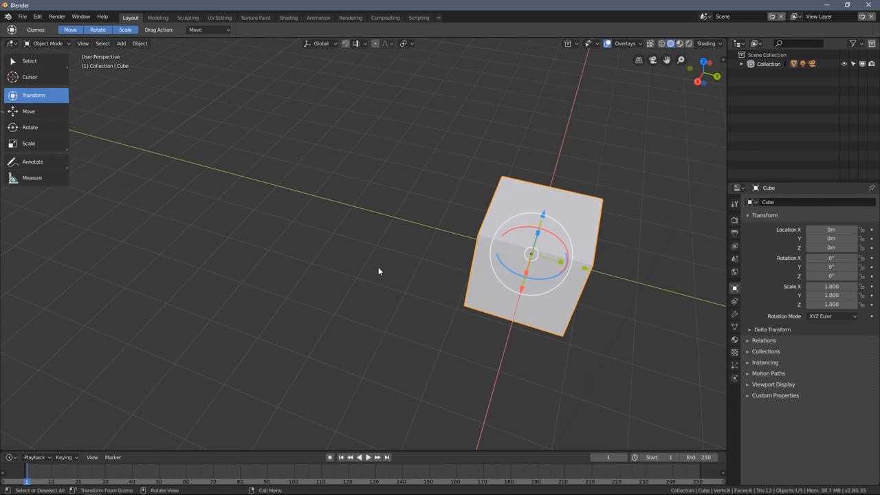
{"action": "left_click_drag", "start_coordinate": [378, 271], "coordinate": [381, 290]}
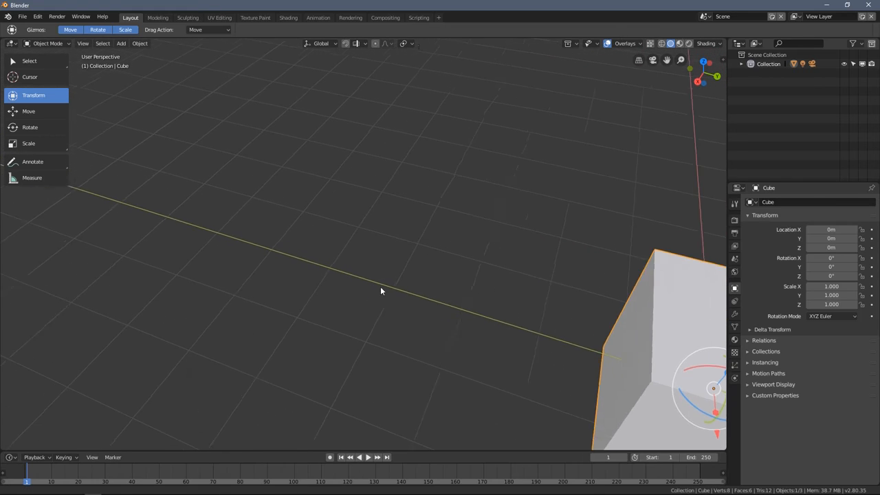
{"action": "left_click_drag", "start_coordinate": [382, 291], "coordinate": [177, 246]}
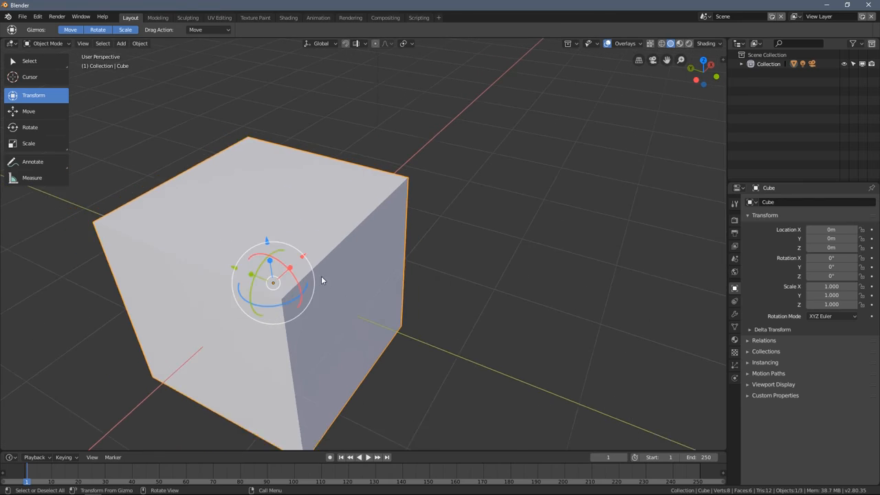
{"action": "left_click_drag", "start_coordinate": [323, 280], "coordinate": [333, 281]}
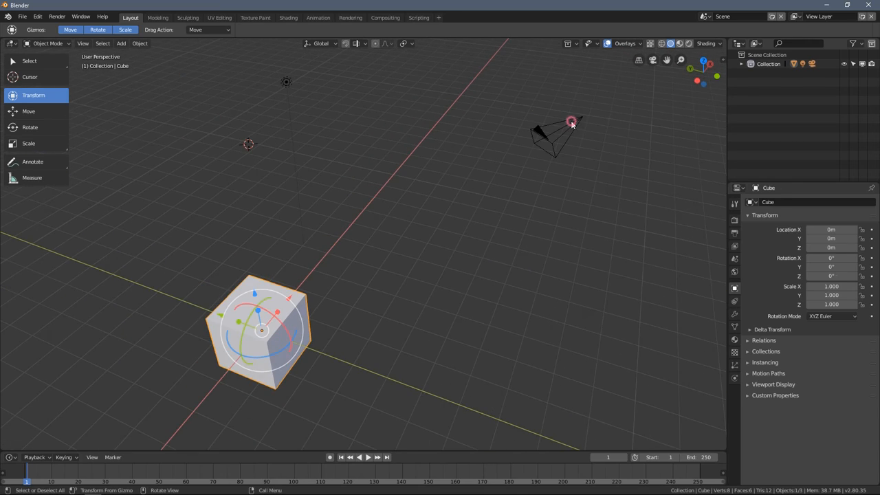
- Select the camera, then the light, and use View > Frame All to fit every object
{"action": "left_click", "coordinate": [571, 124]}
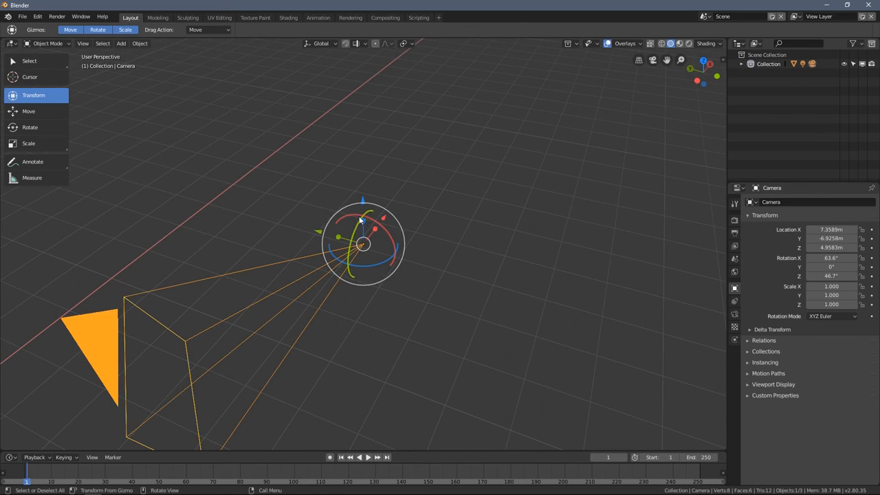
{"action": "left_click_drag", "start_coordinate": [363, 244], "coordinate": [595, 260]}
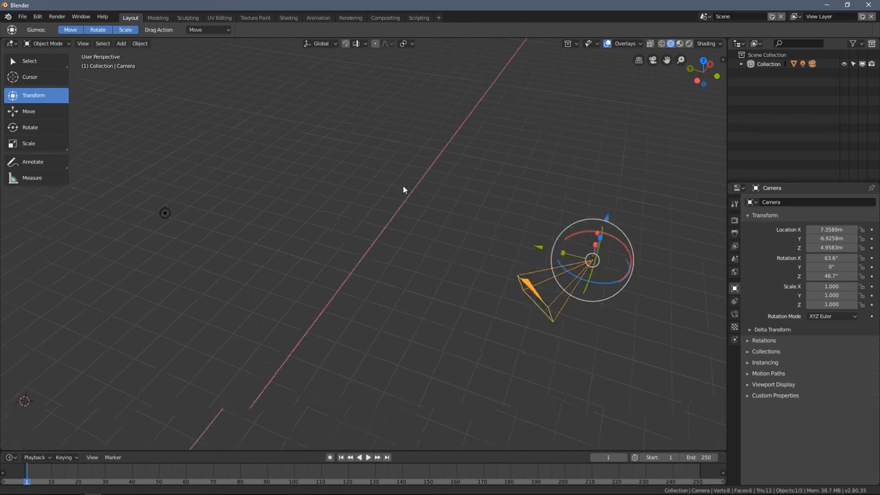
{"action": "left_click", "coordinate": [229, 215]}
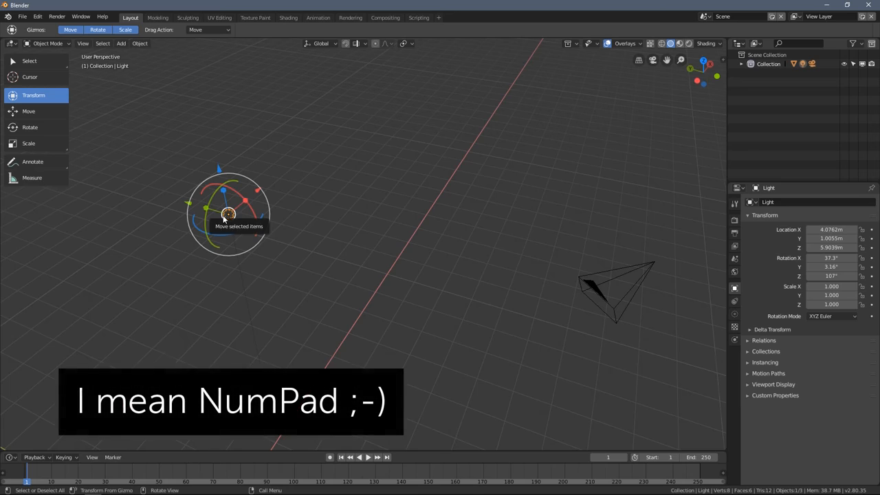
{"action": "left_click", "coordinate": [82, 43]}
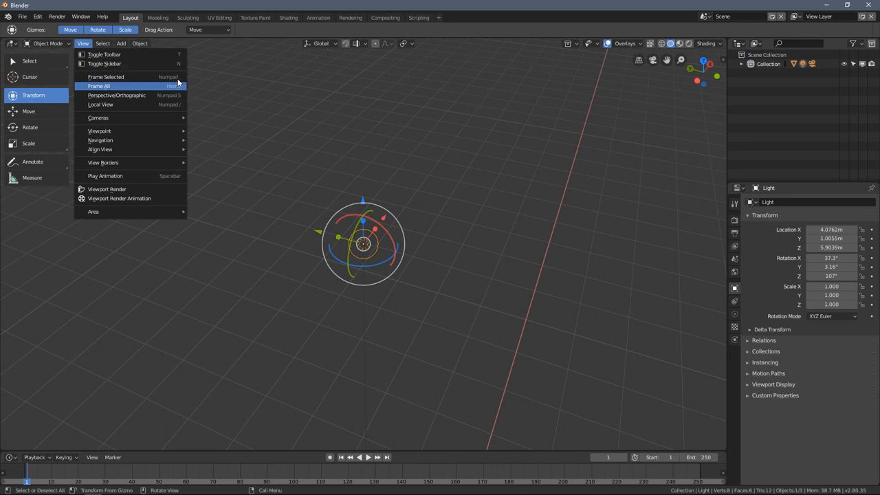
{"action": "mouse_move", "coordinate": [117, 95]}
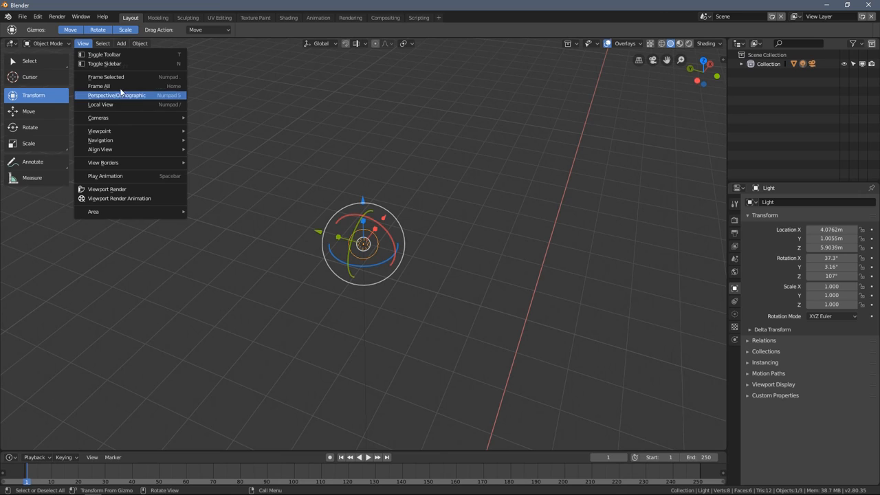
{"action": "left_click", "coordinate": [117, 95]}
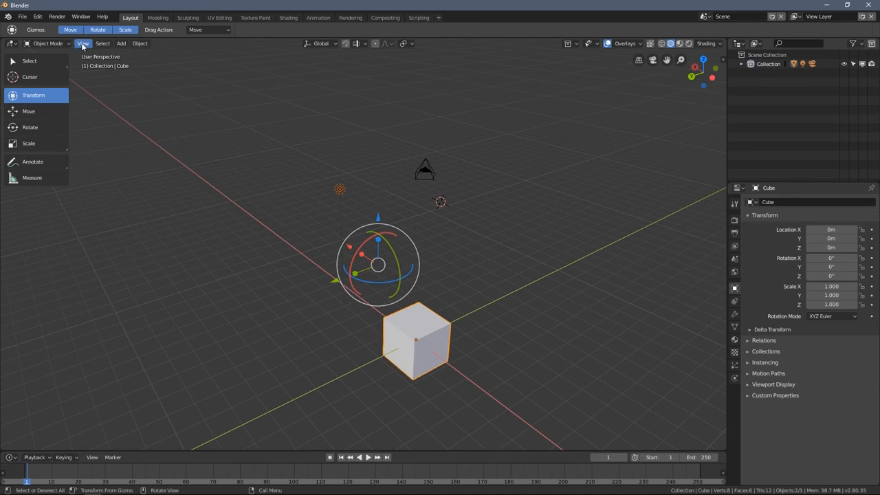
- Select the camera, orbit around the cube, and deselect all three objects
{"action": "left_click", "coordinate": [82, 44]}
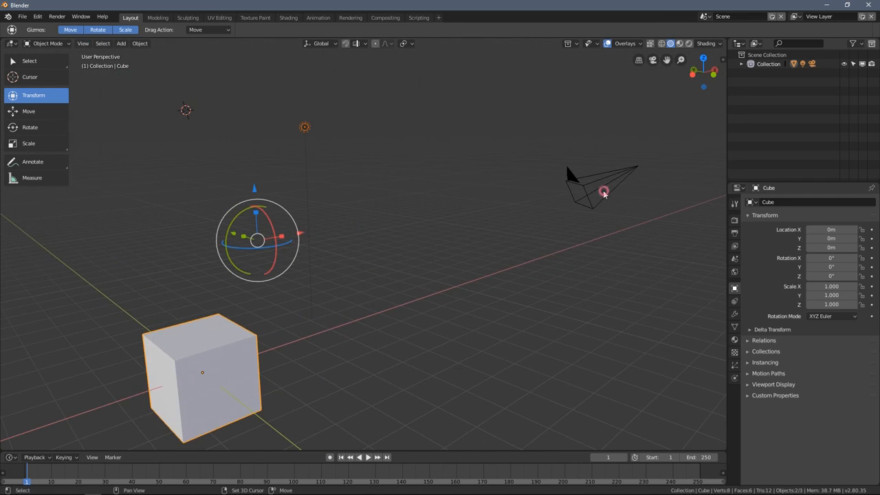
{"action": "left_click", "coordinate": [604, 191]}
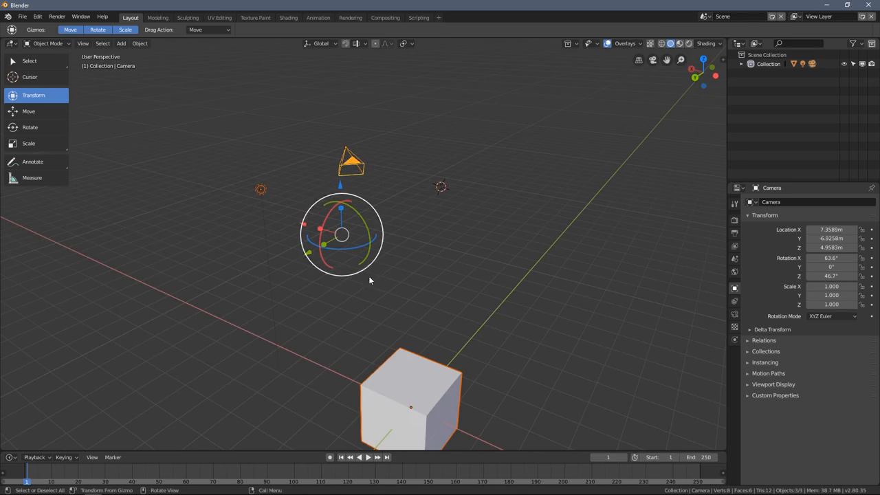
{"action": "left_click_drag", "start_coordinate": [371, 275], "coordinate": [348, 259]}
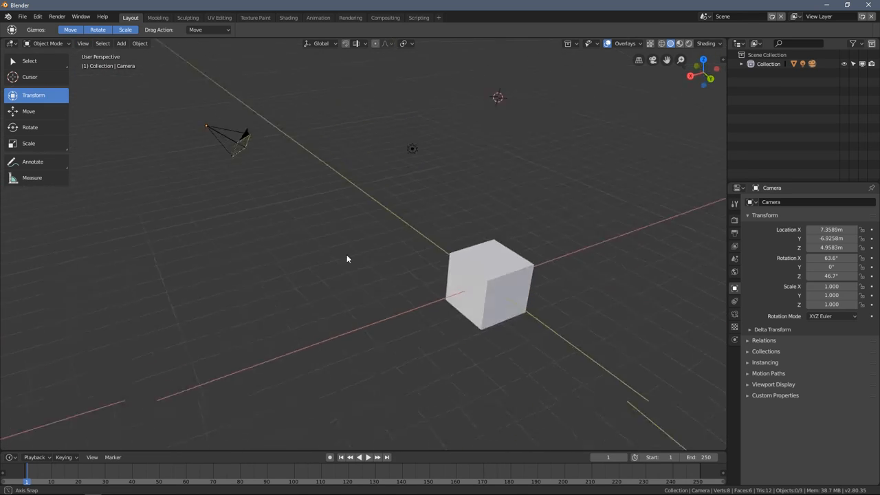
{"action": "left_click_drag", "start_coordinate": [347, 258], "coordinate": [311, 232]}
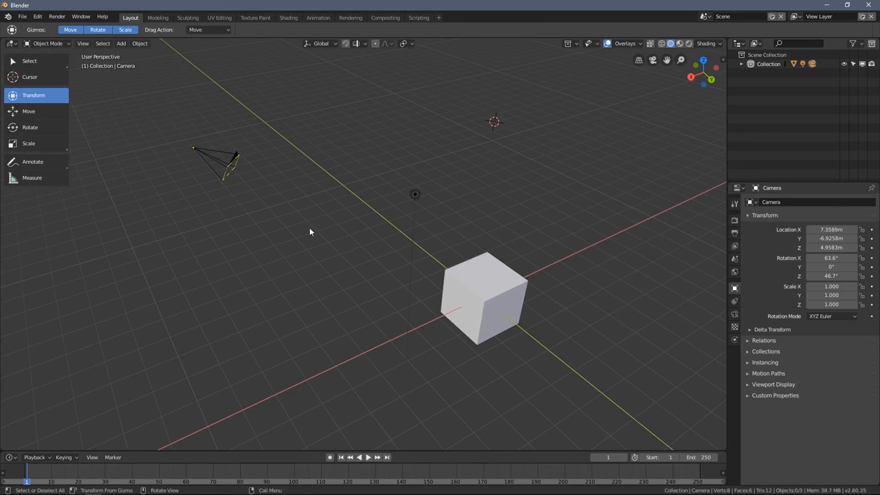
{"action": "left_click", "coordinate": [83, 43]}
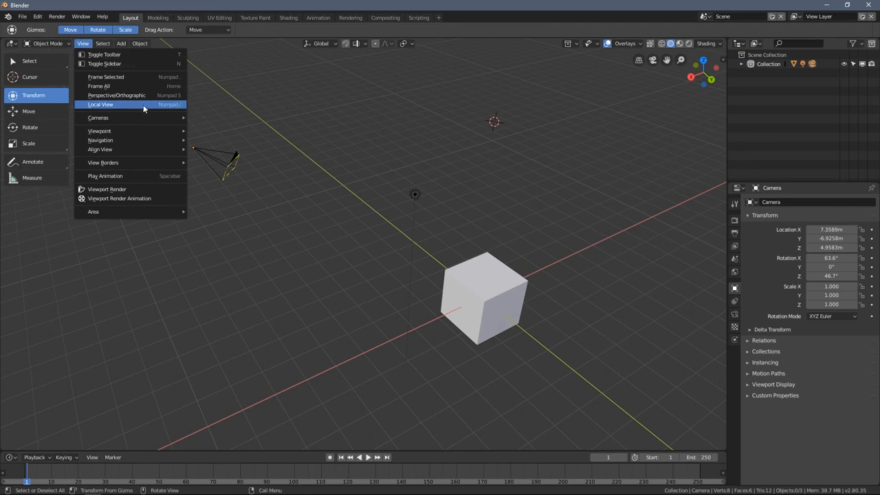
{"action": "mouse_move", "coordinate": [154, 122]}
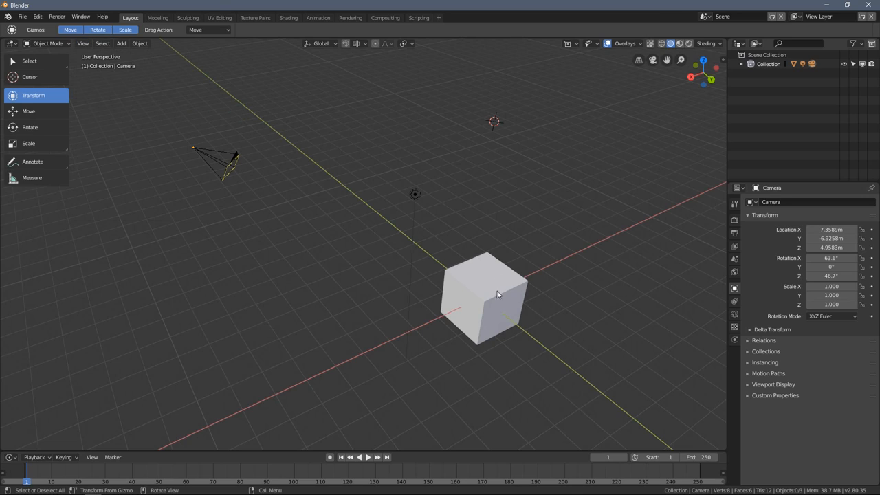
- Select the cube, enter View > Local View, and orbit around the isolated cube
{"action": "left_click", "coordinate": [481, 296]}
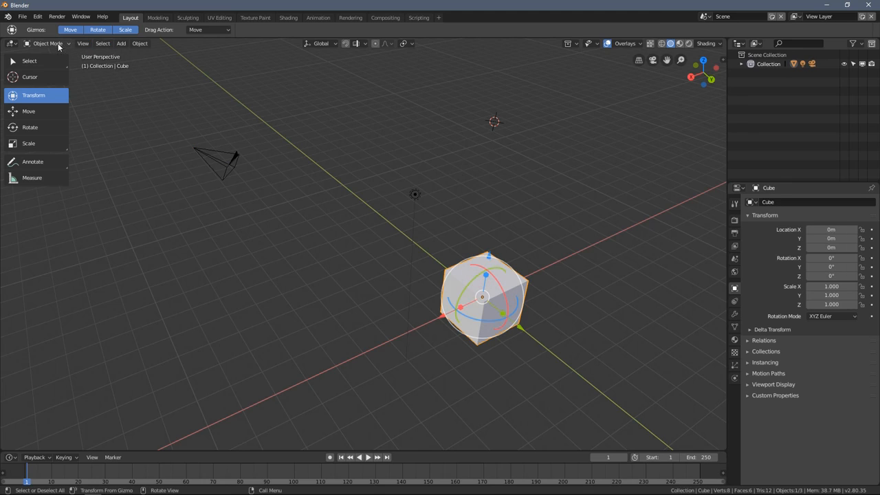
{"action": "left_click", "coordinate": [83, 43]}
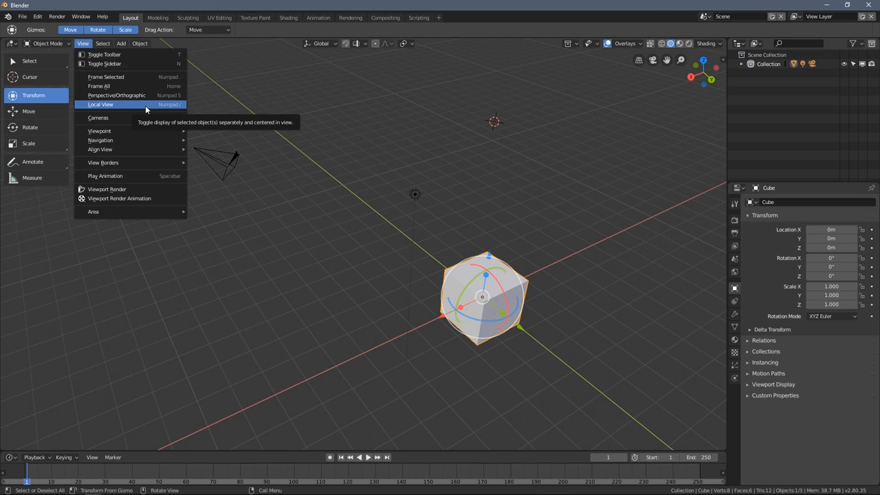
{"action": "left_click", "coordinate": [100, 105]}
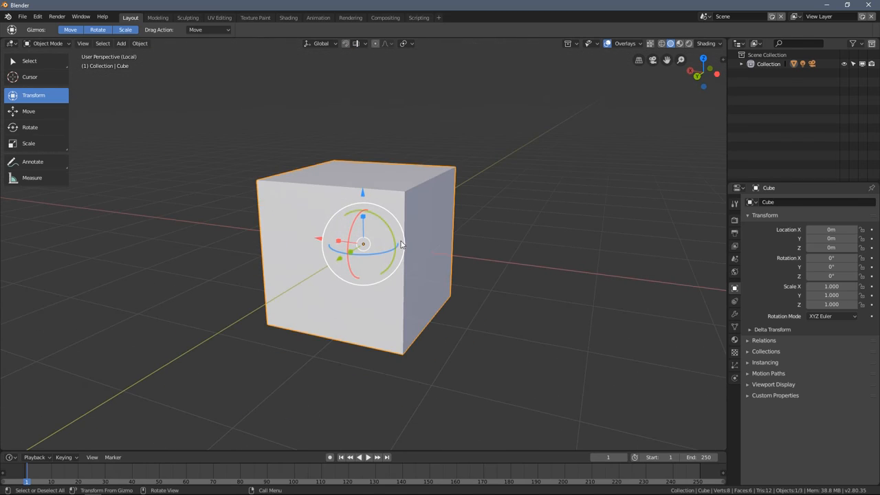
{"action": "left_click_drag", "start_coordinate": [402, 244], "coordinate": [406, 203]}
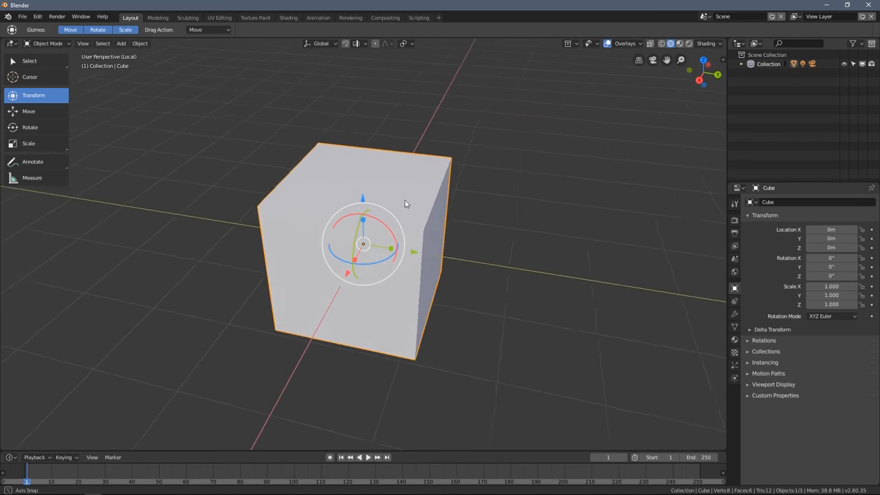
{"action": "left_click_drag", "start_coordinate": [406, 203], "coordinate": [445, 261]}
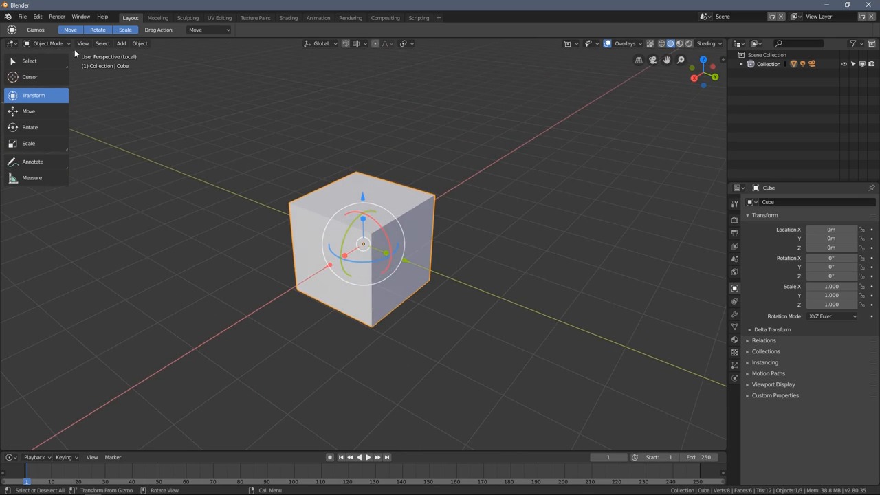
- Exit Local View, apply View > Frame Selected, then select the camera
{"action": "left_click", "coordinate": [83, 43]}
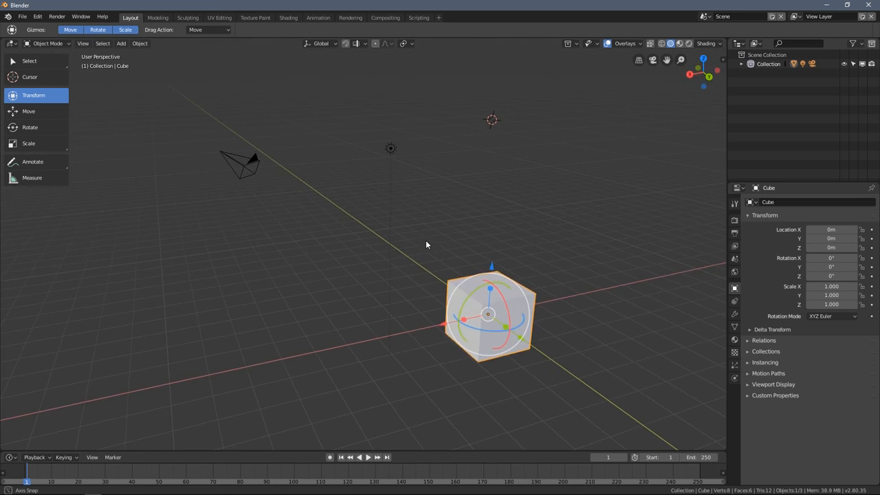
{"action": "left_click", "coordinate": [82, 43]}
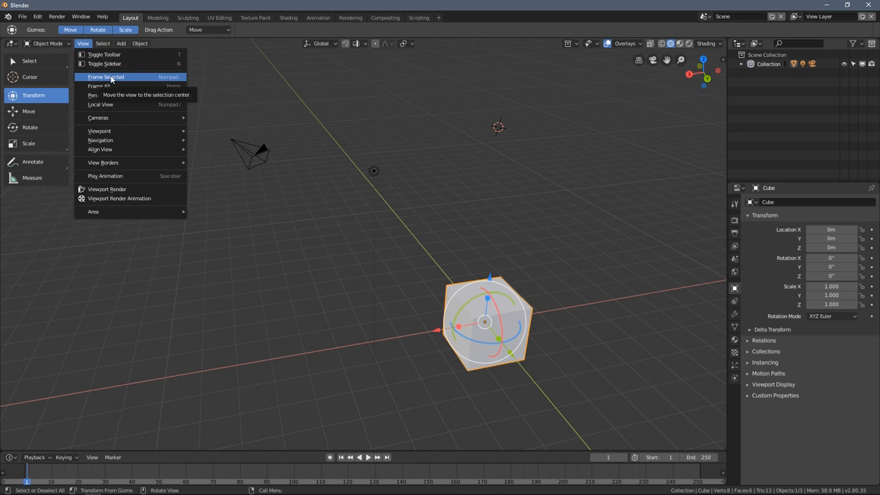
{"action": "left_click", "coordinate": [106, 76]}
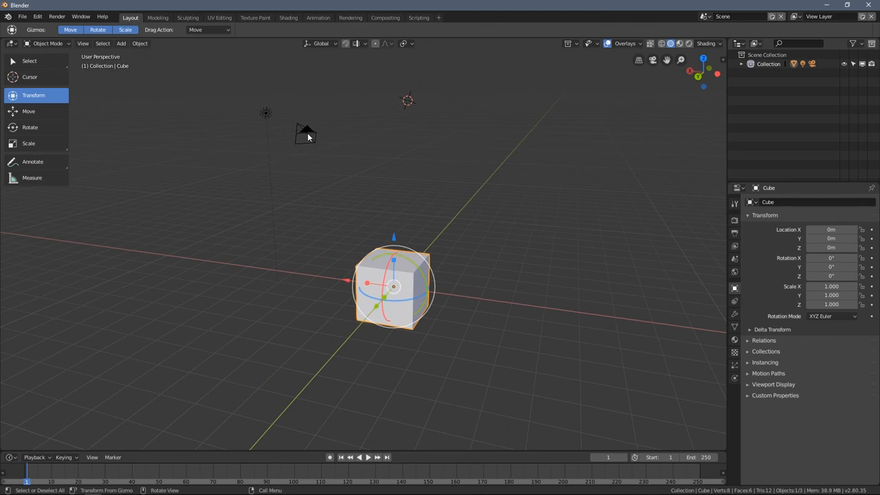
{"action": "left_click", "coordinate": [307, 132]}
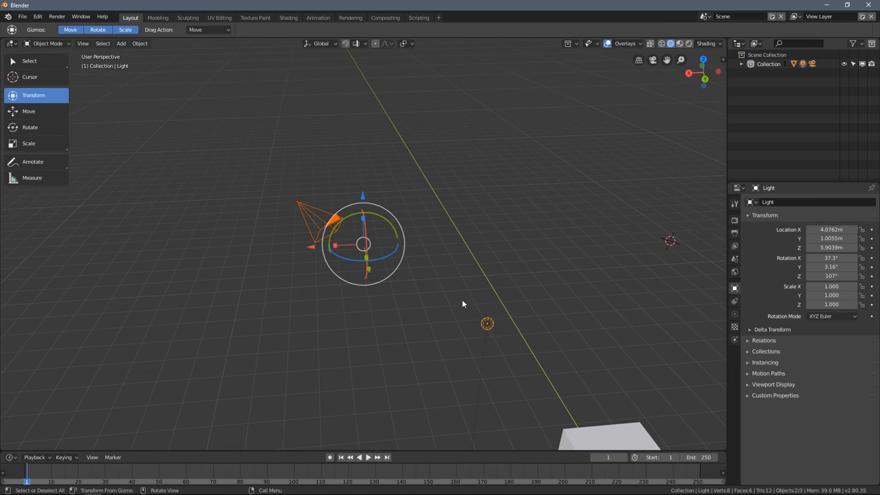
- Select the cube, frame it with Frame Selected, and orbit around it
{"action": "left_click_drag", "start_coordinate": [463, 304], "coordinate": [493, 284]}
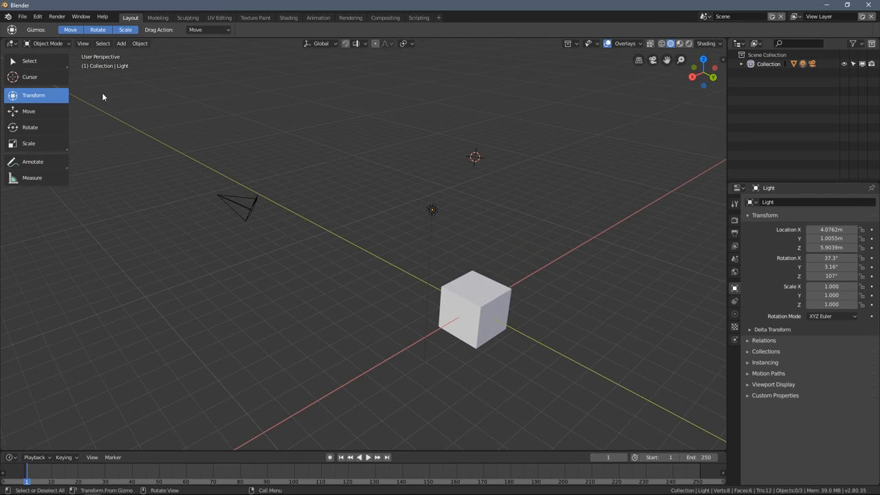
{"action": "mouse_move", "coordinate": [179, 163]}
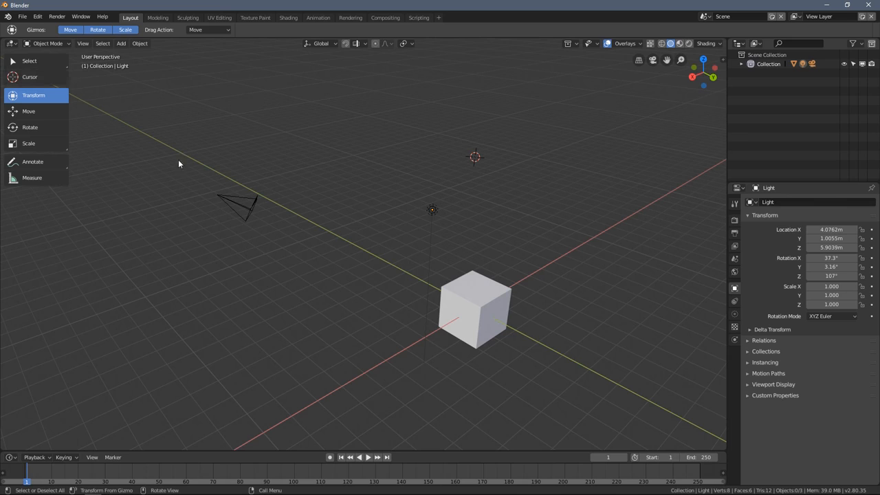
{"action": "mouse_move", "coordinate": [72, 135]}
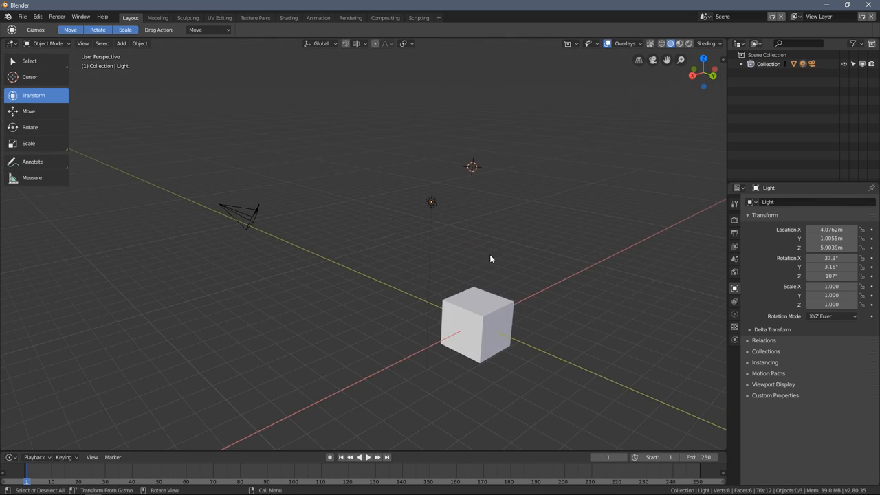
{"action": "left_click_drag", "start_coordinate": [491, 258], "coordinate": [426, 286]}
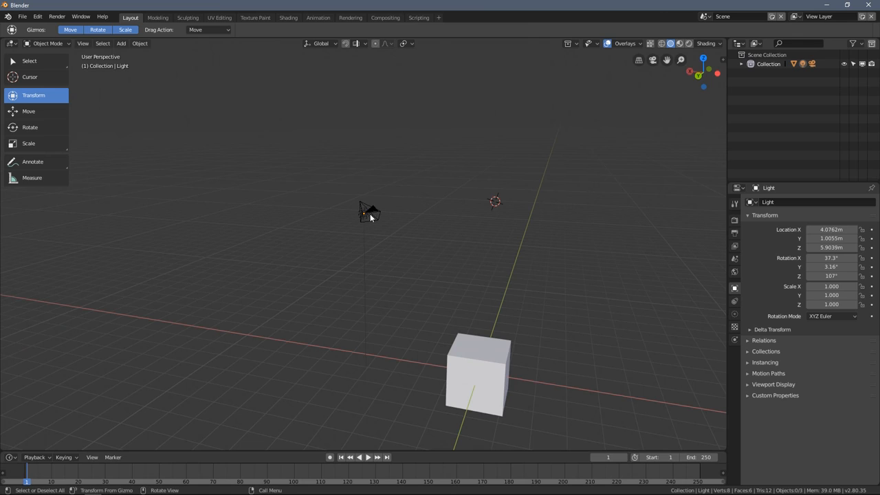
{"action": "left_click", "coordinate": [478, 375]}
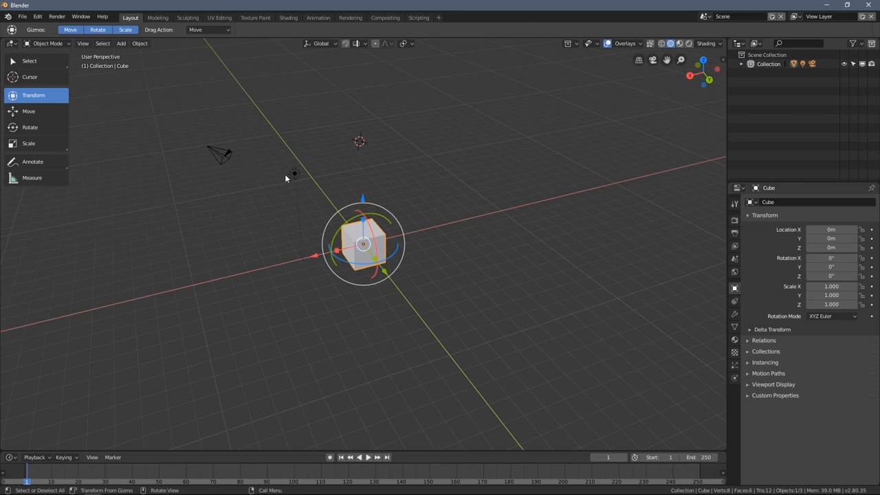
{"action": "left_click_drag", "start_coordinate": [286, 179], "coordinate": [328, 221]}
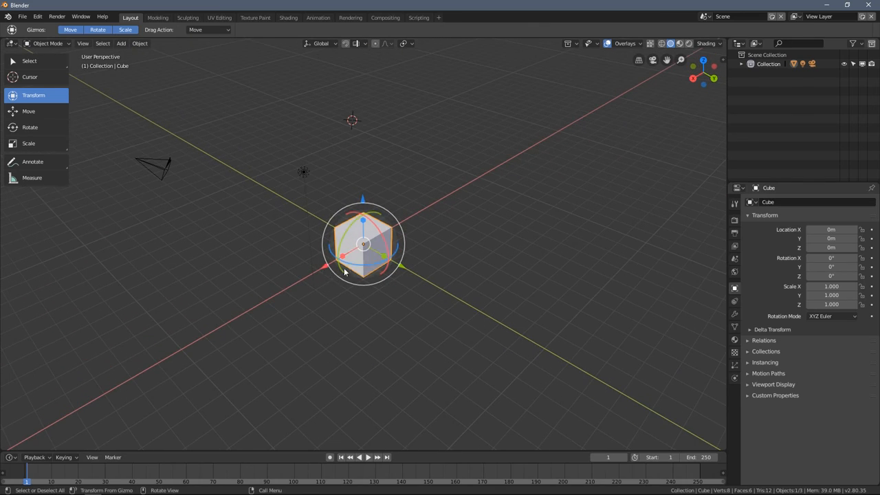
{"action": "mouse_move", "coordinate": [95, 279]}
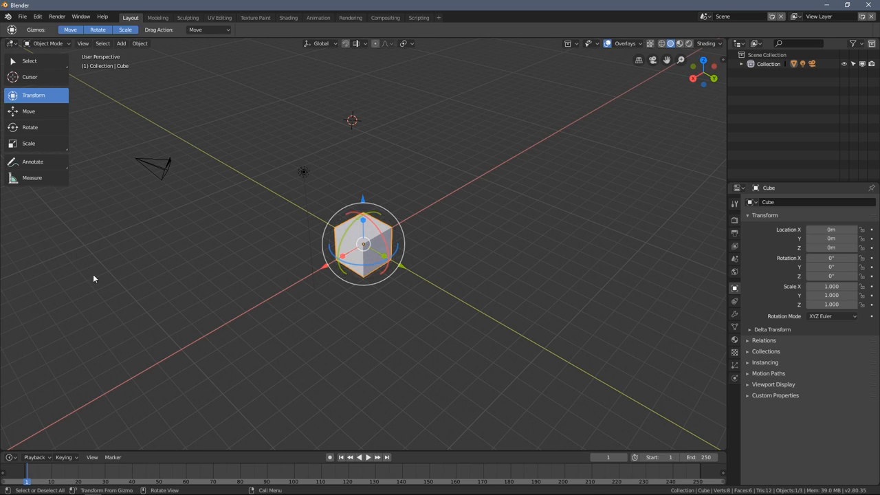